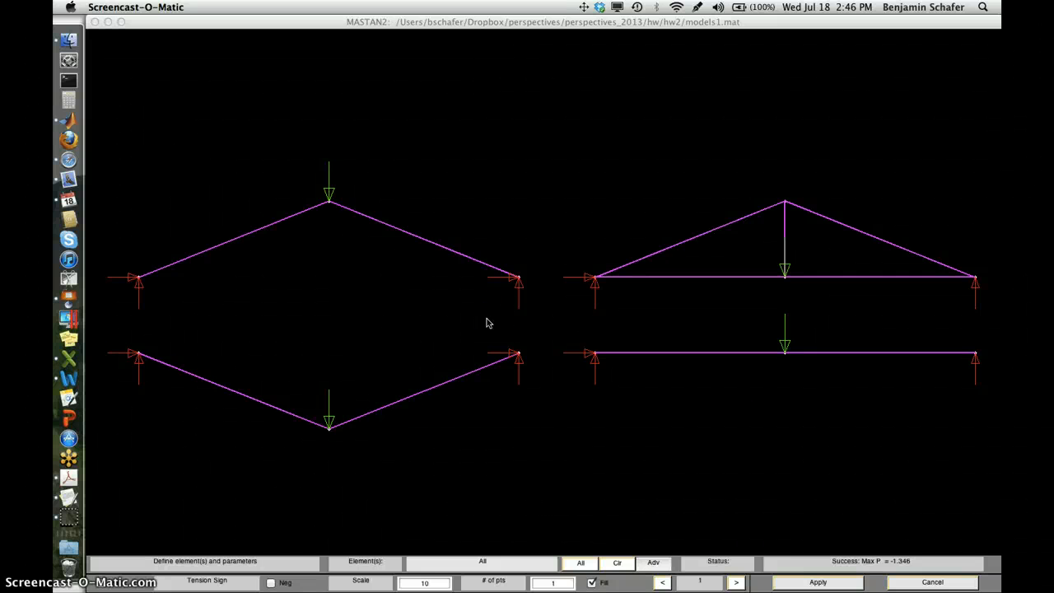
mouse_move(418, 277)
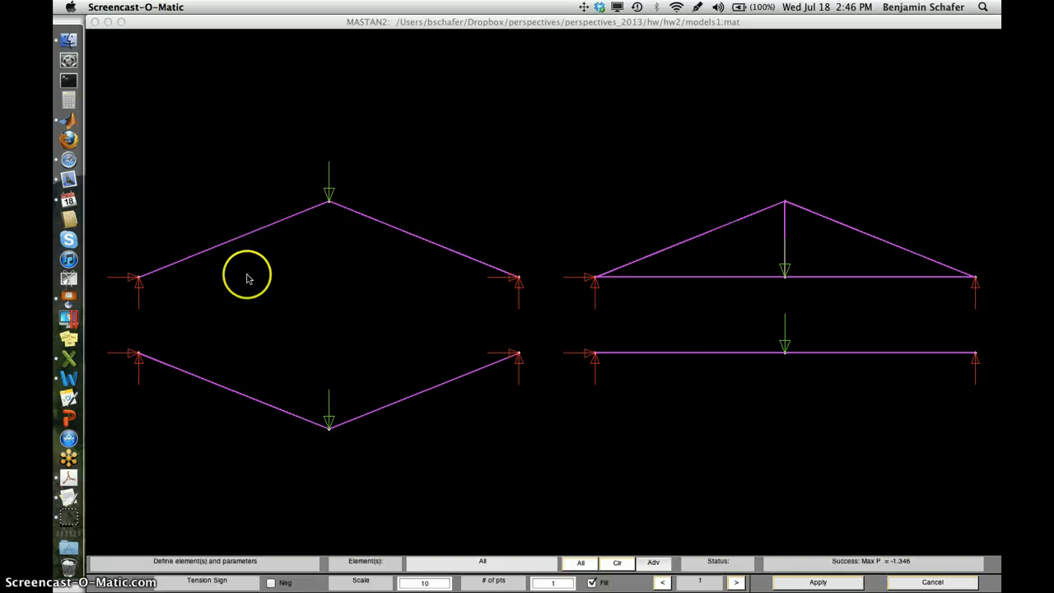
mouse_move(382, 415)
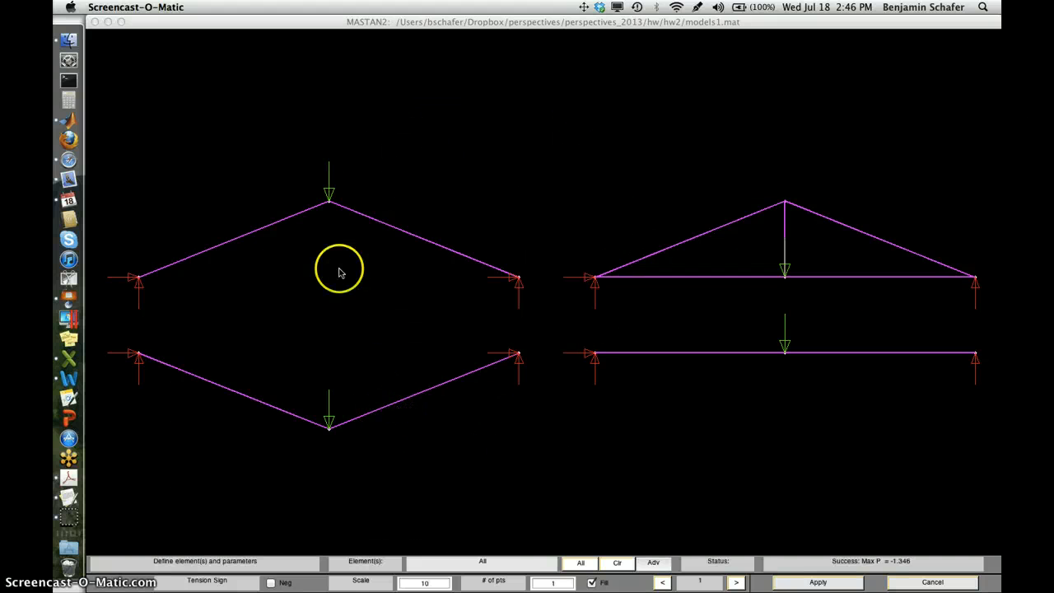
mouse_move(329, 266)
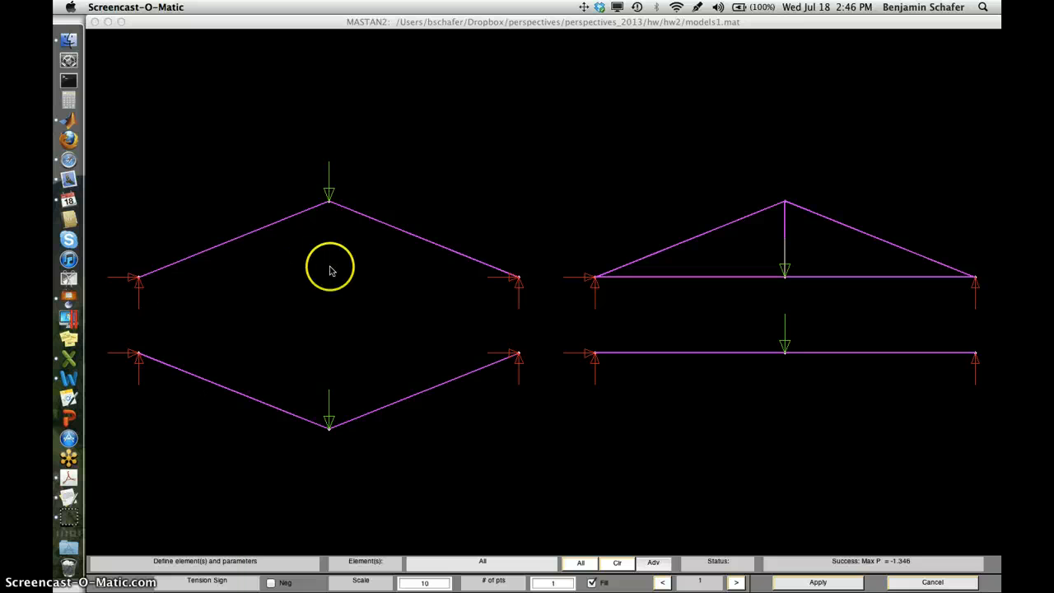
mouse_move(323, 239)
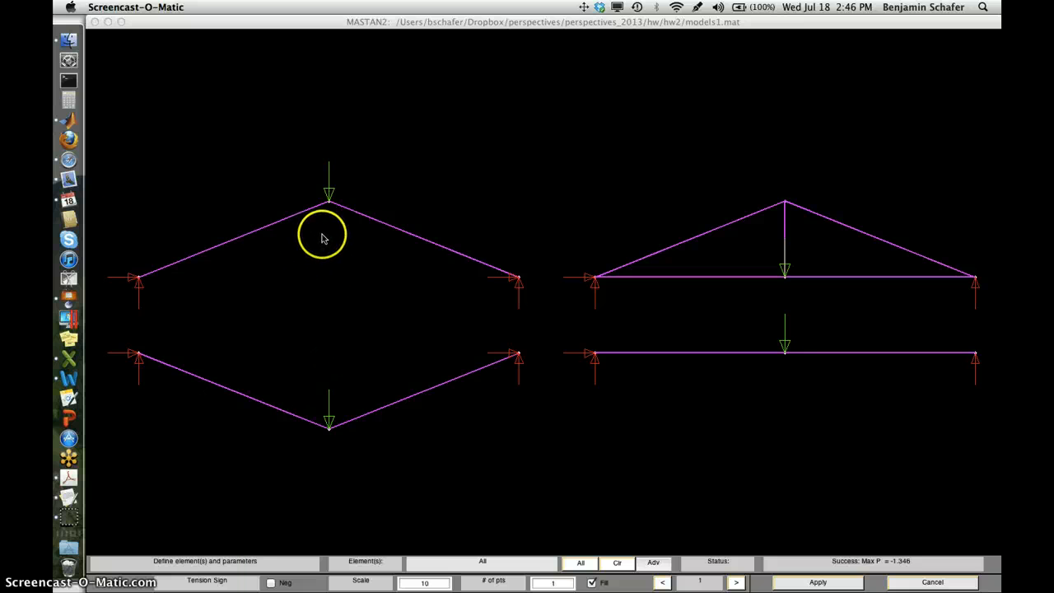
mouse_move(300, 243)
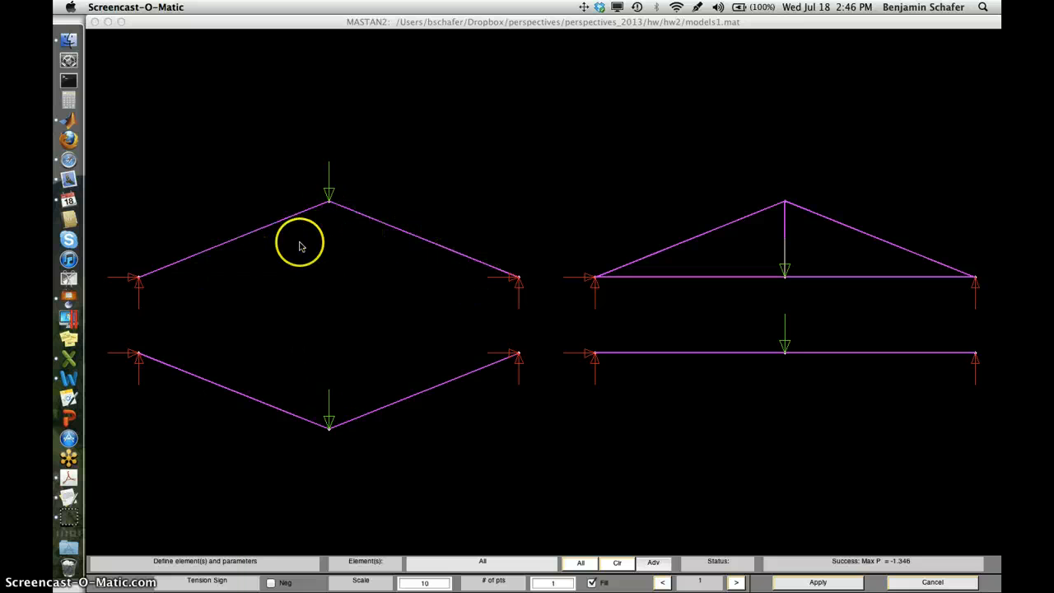
mouse_move(481, 372)
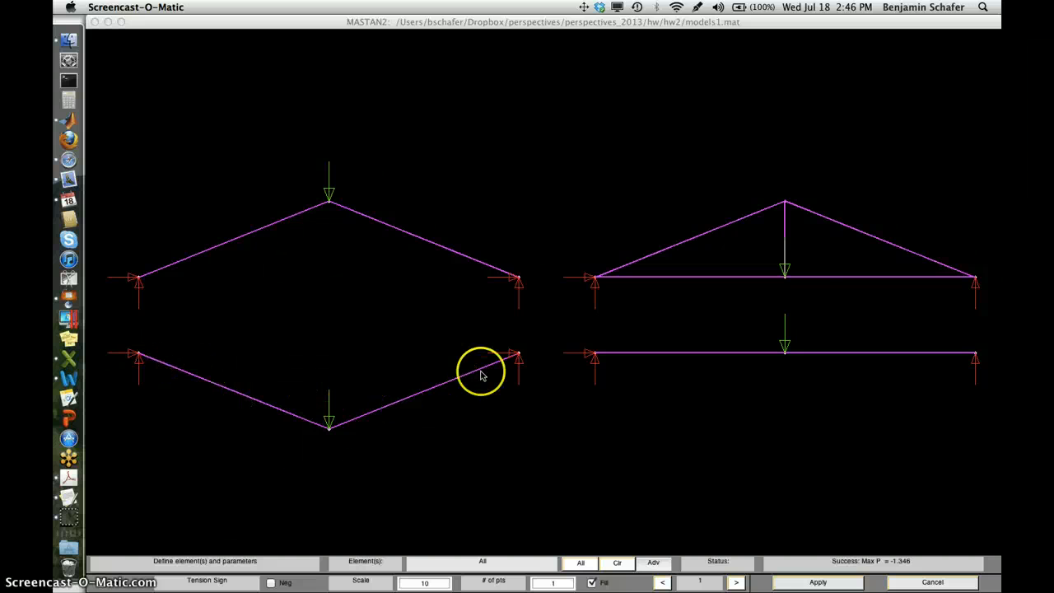
mouse_move(794, 308)
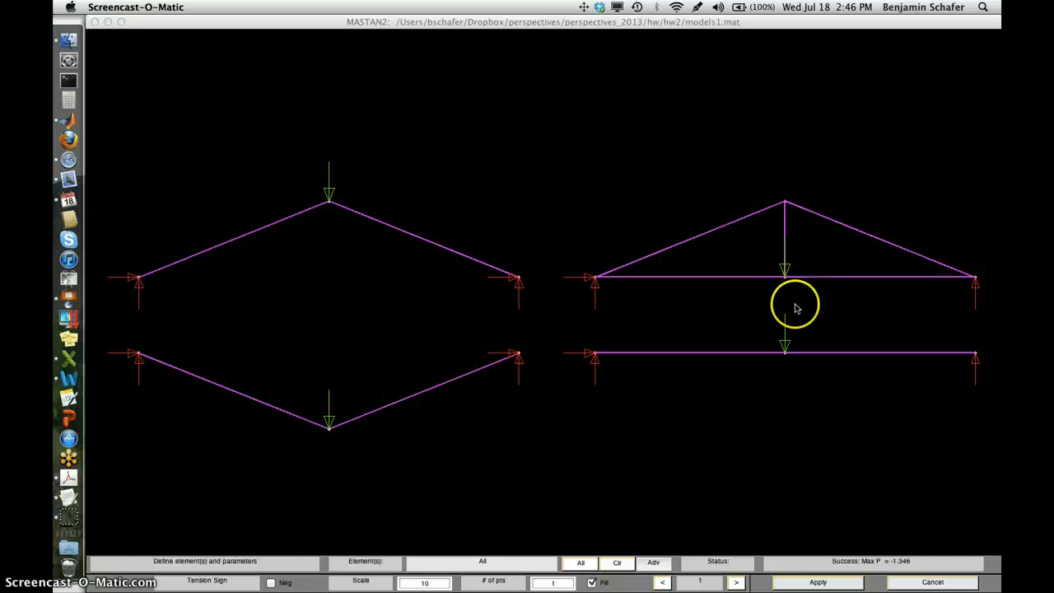
mouse_move(470, 346)
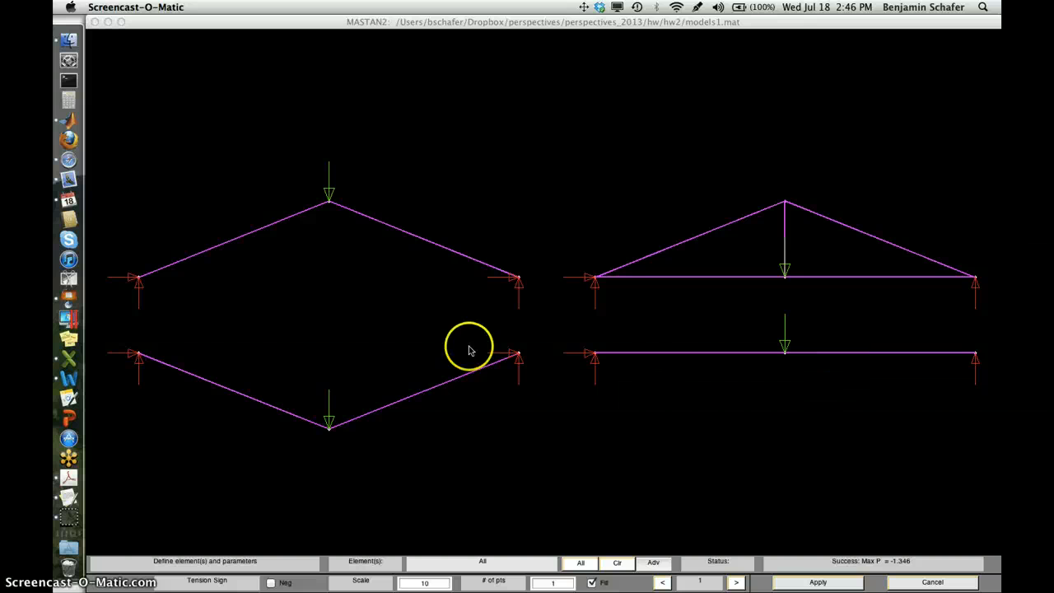
mouse_move(370, 229)
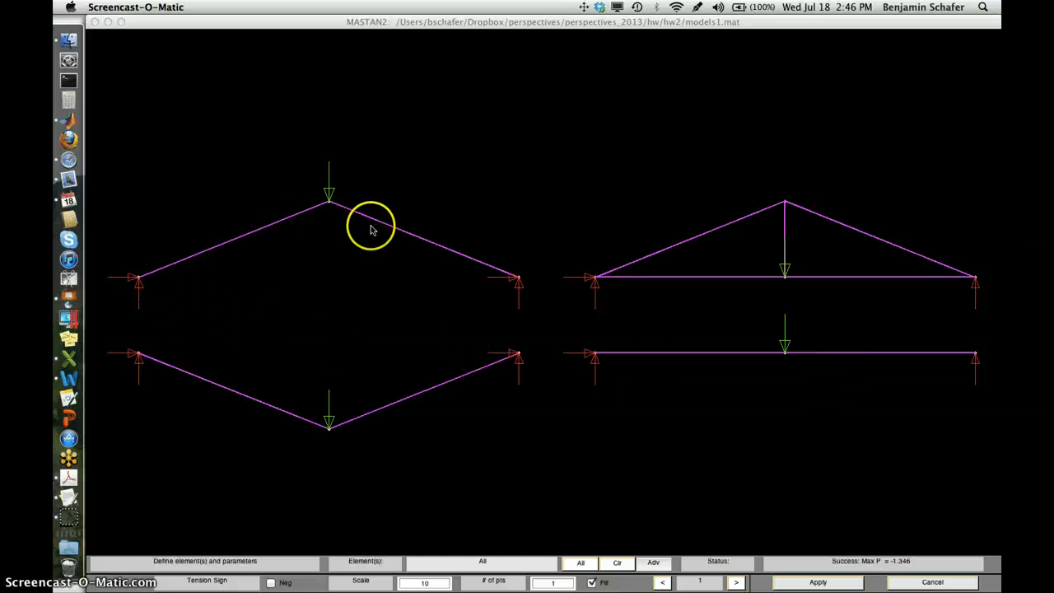
mouse_move(345, 254)
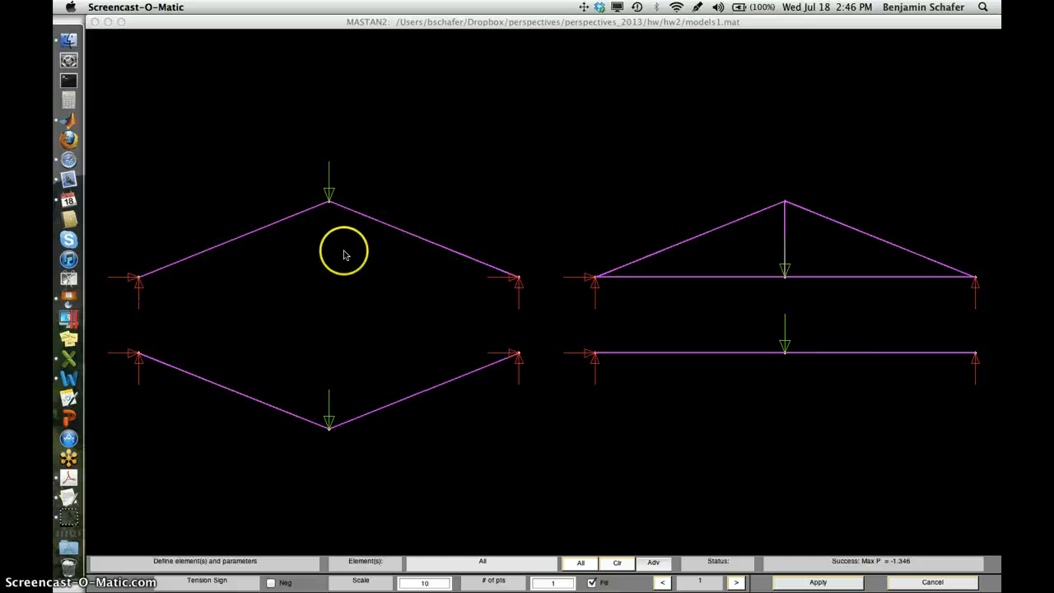
mouse_move(336, 196)
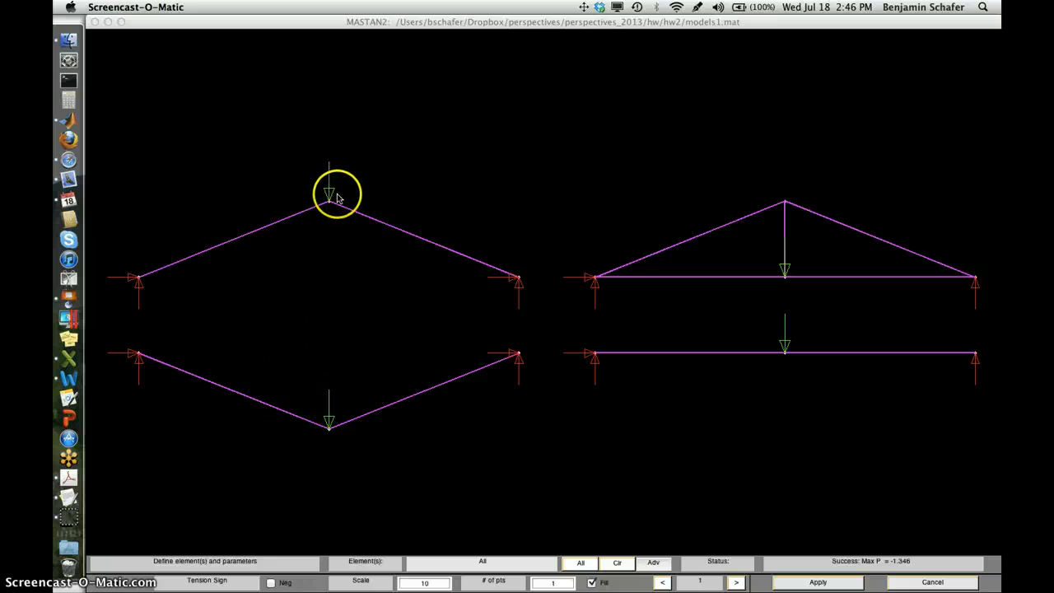
mouse_move(305, 145)
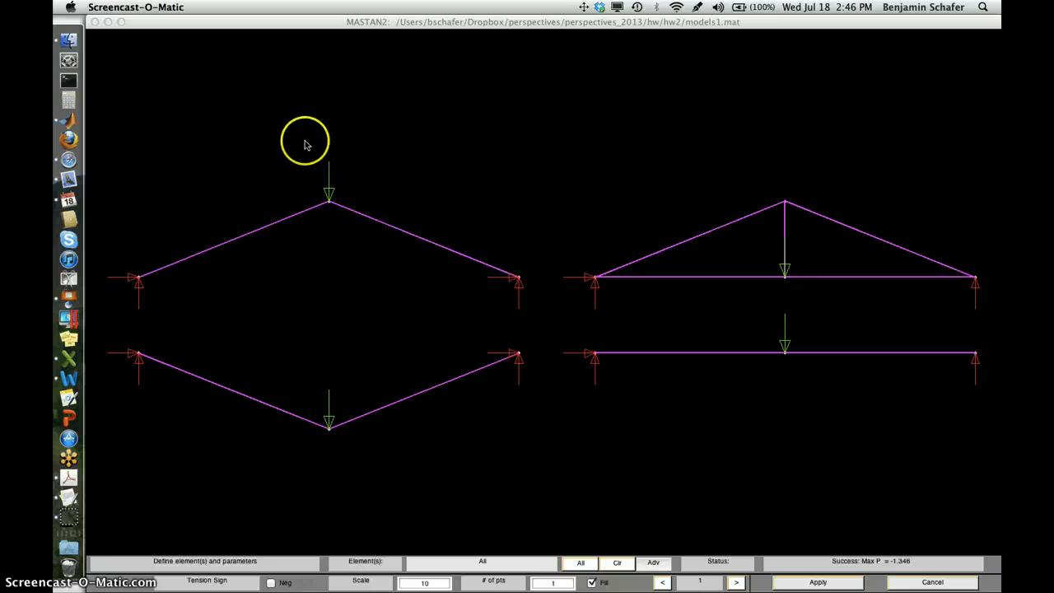
mouse_move(348, 168)
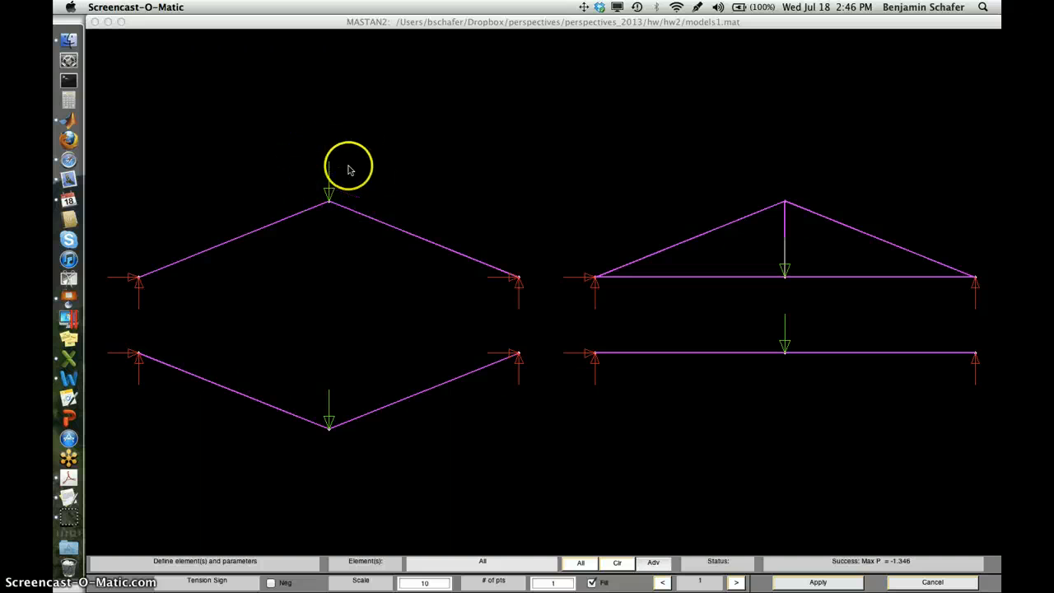
mouse_move(175, 272)
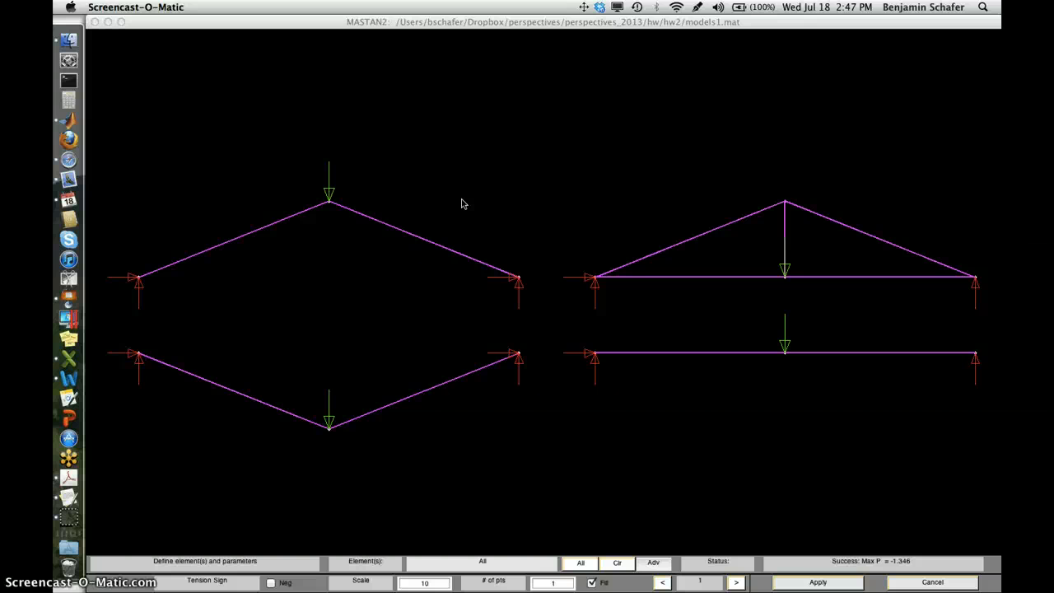
mouse_move(514, 170)
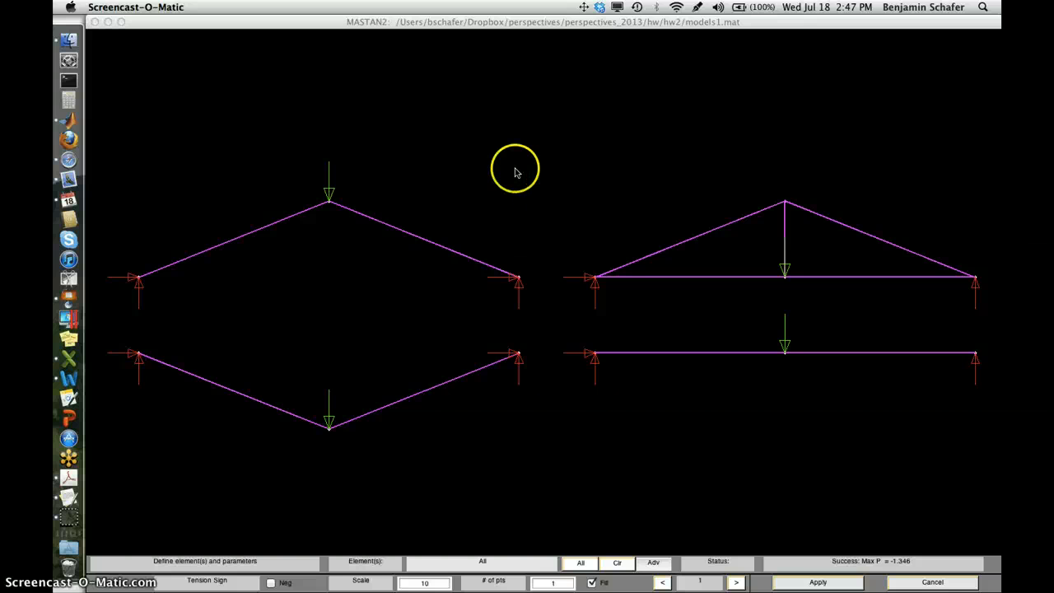
mouse_move(415, 64)
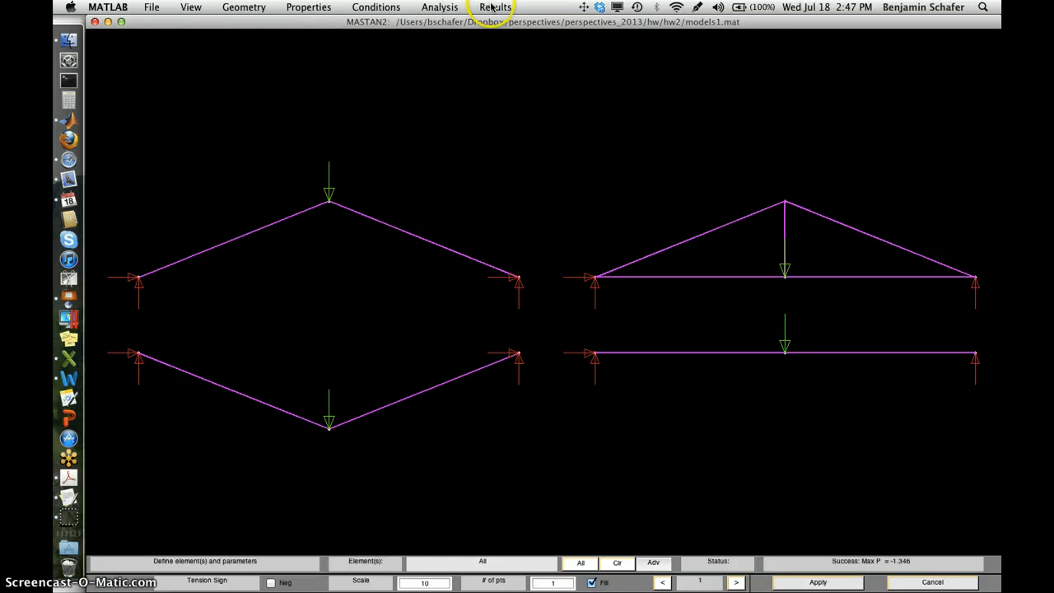
Plot the deflected shape from Results > Diagrams on all four models.
left_click(494, 6)
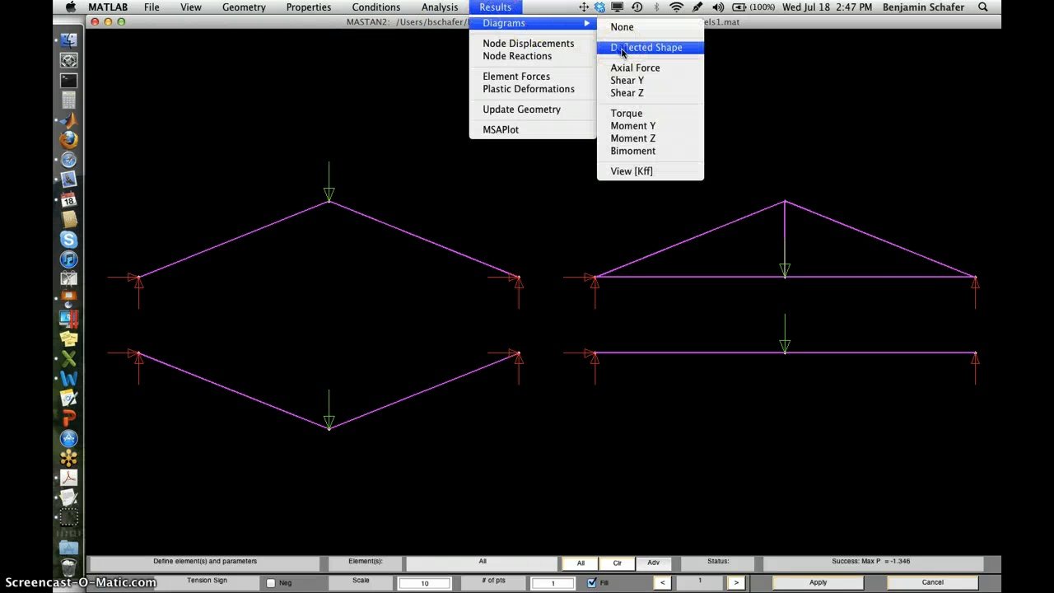
left_click(645, 47)
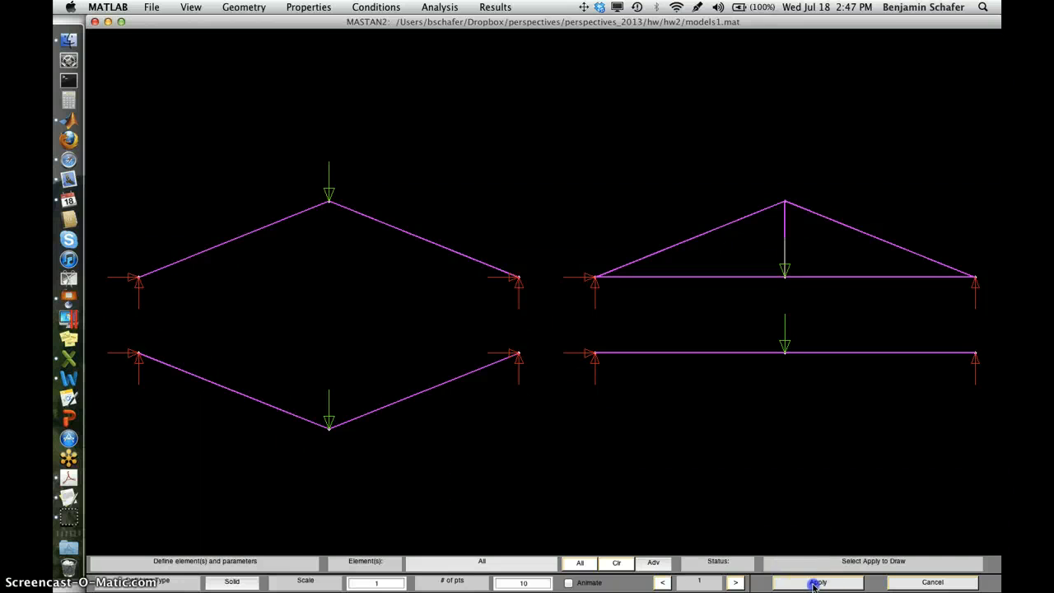
left_click(817, 583)
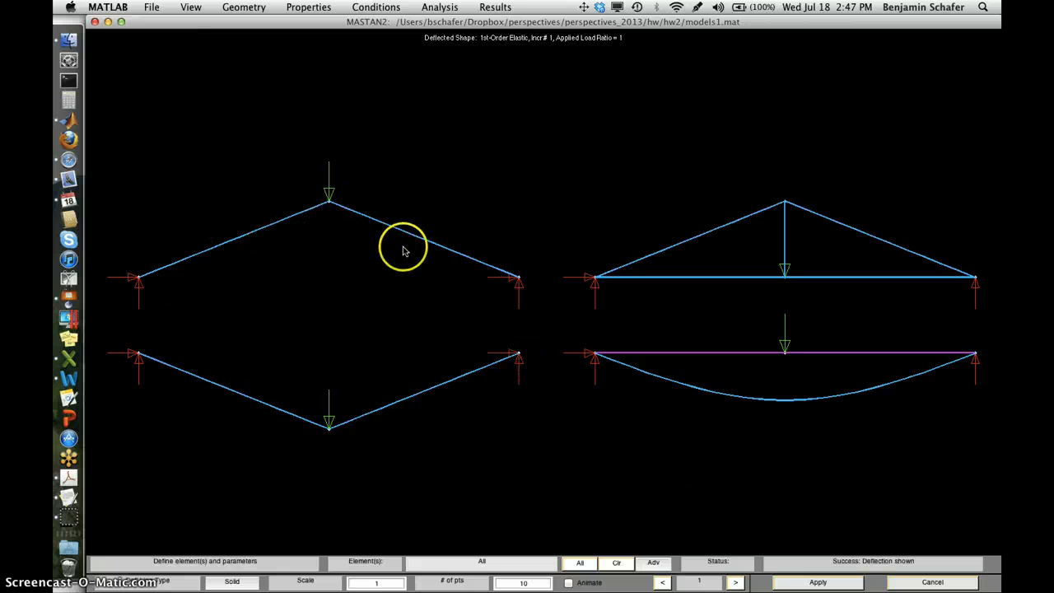
mouse_move(820, 229)
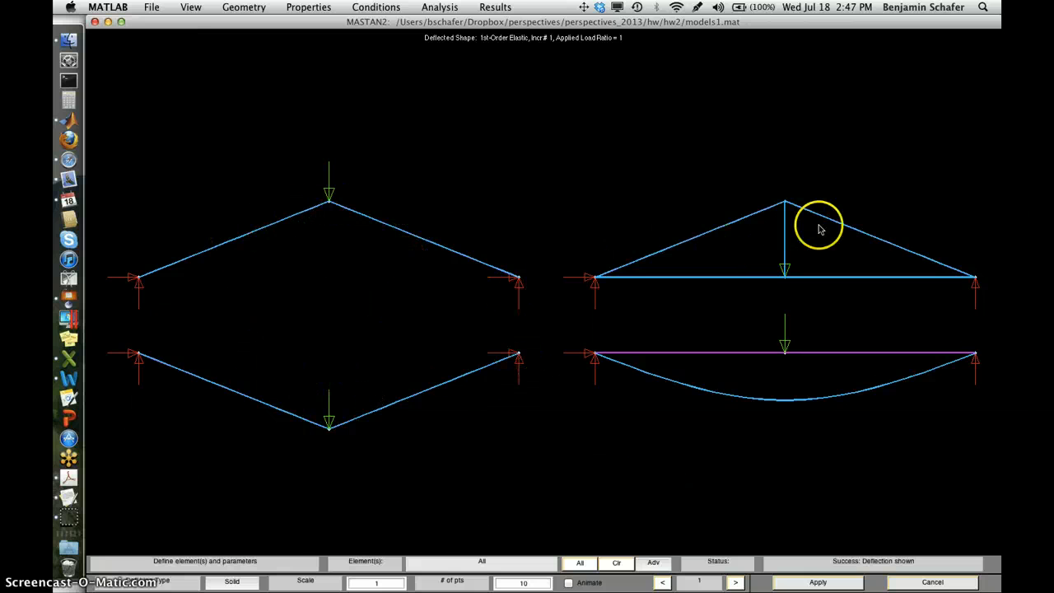
mouse_move(700, 382)
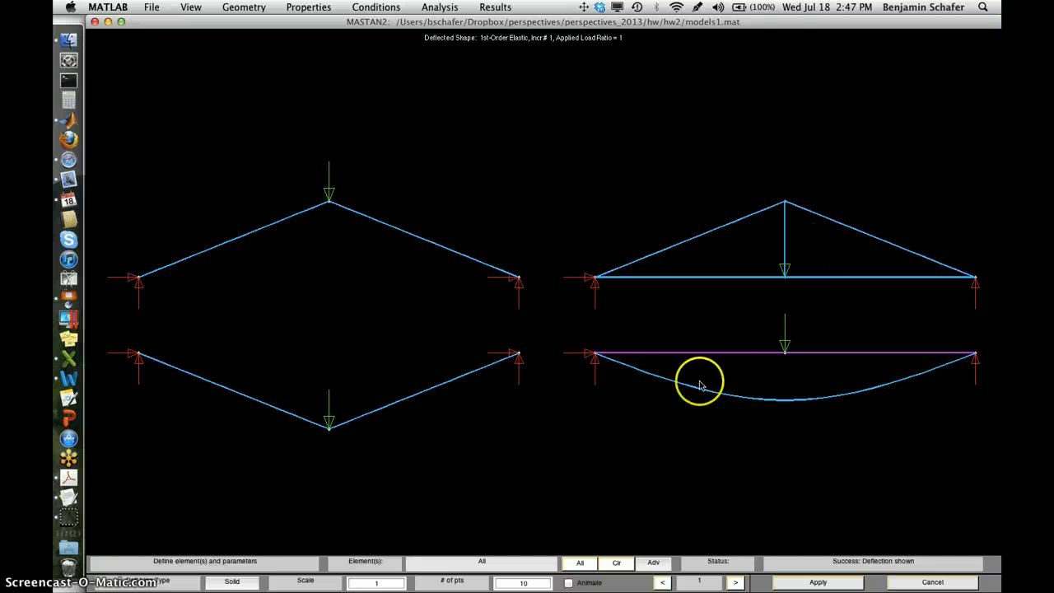
mouse_move(889, 370)
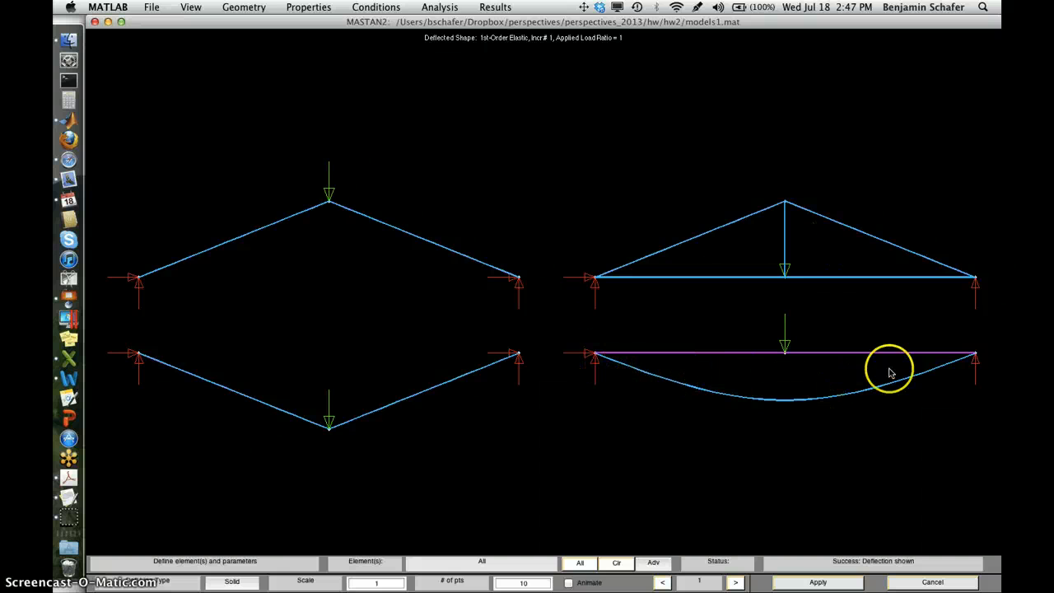
mouse_move(936, 364)
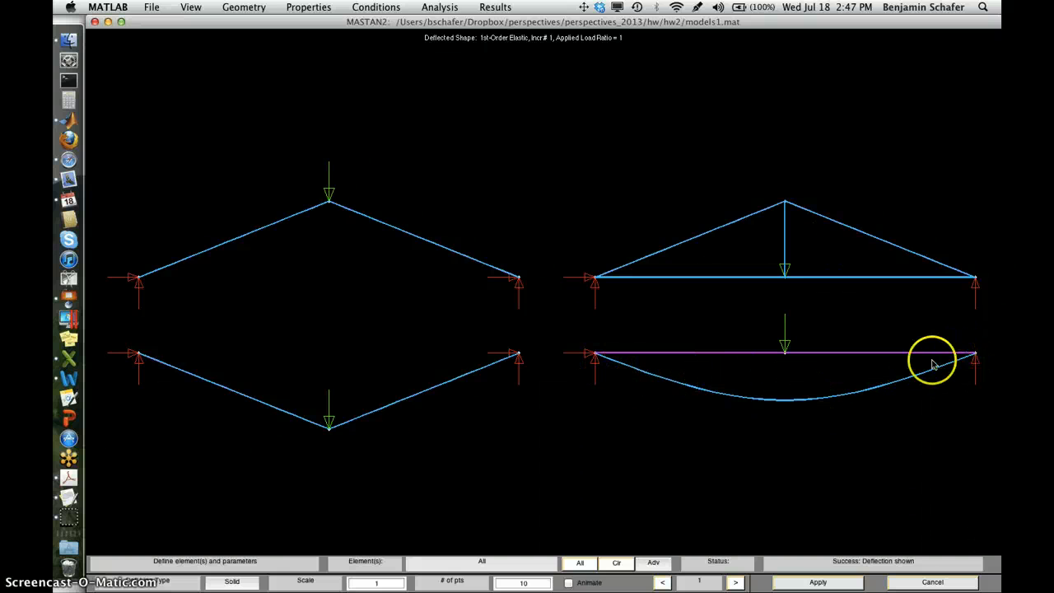
mouse_move(962, 363)
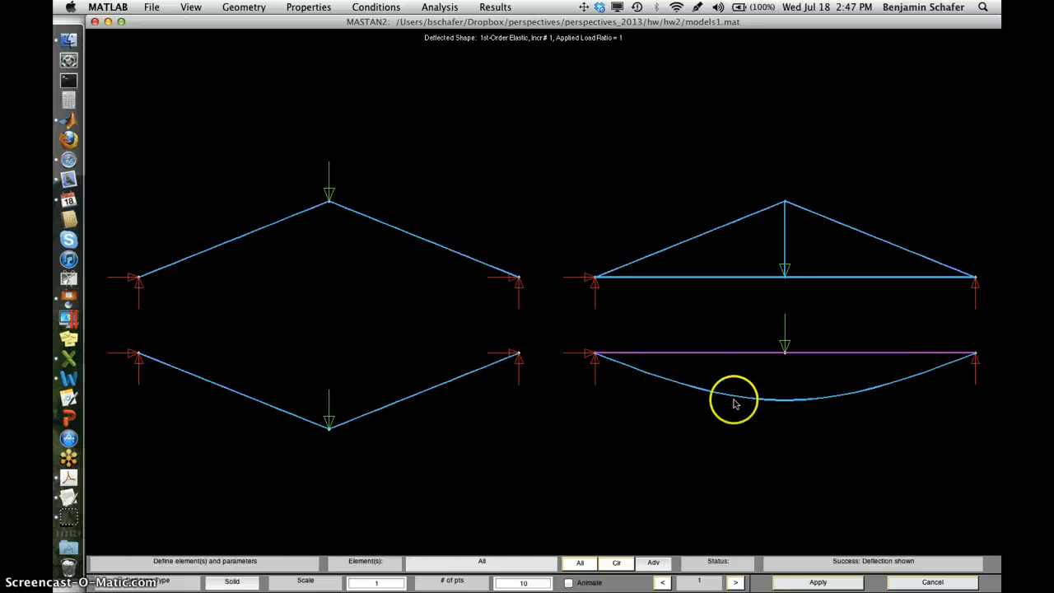
mouse_move(394, 459)
type("00")
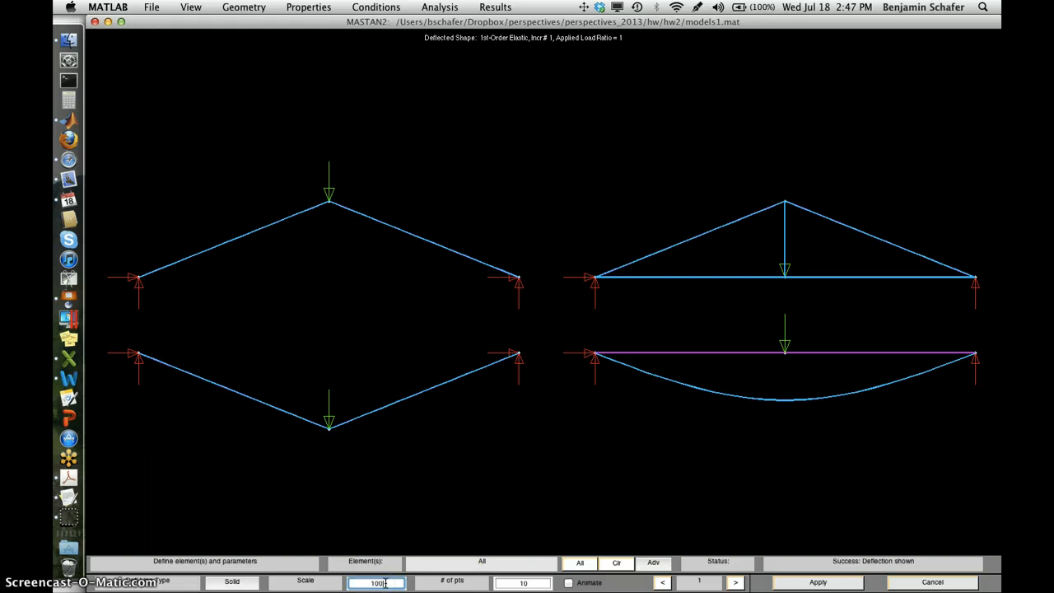
Redraw the deflections at larger magnification, then plot the axial force diagram on all models.
left_click(817, 583)
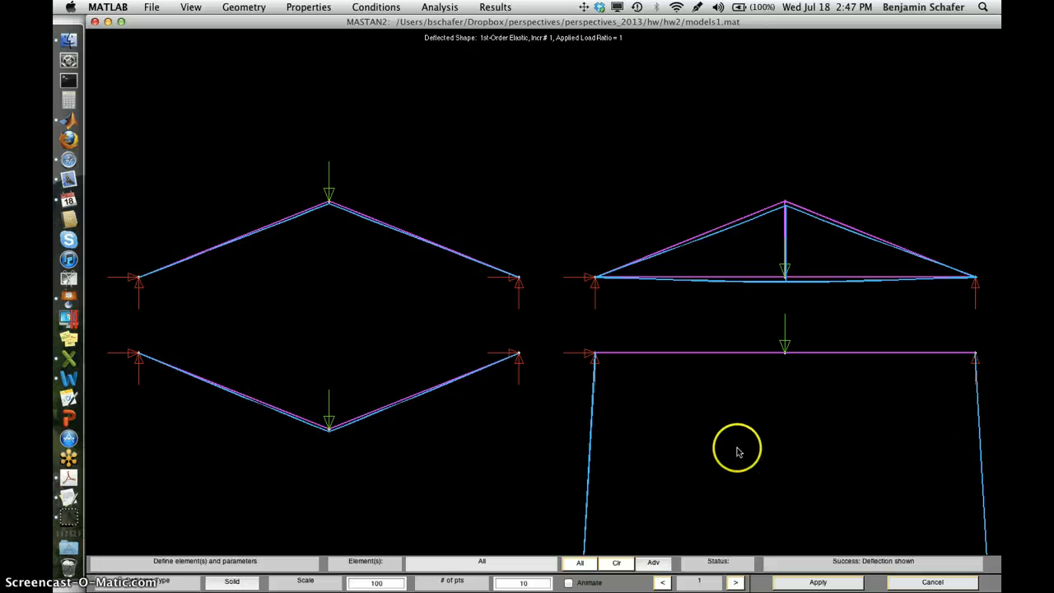
mouse_move(304, 222)
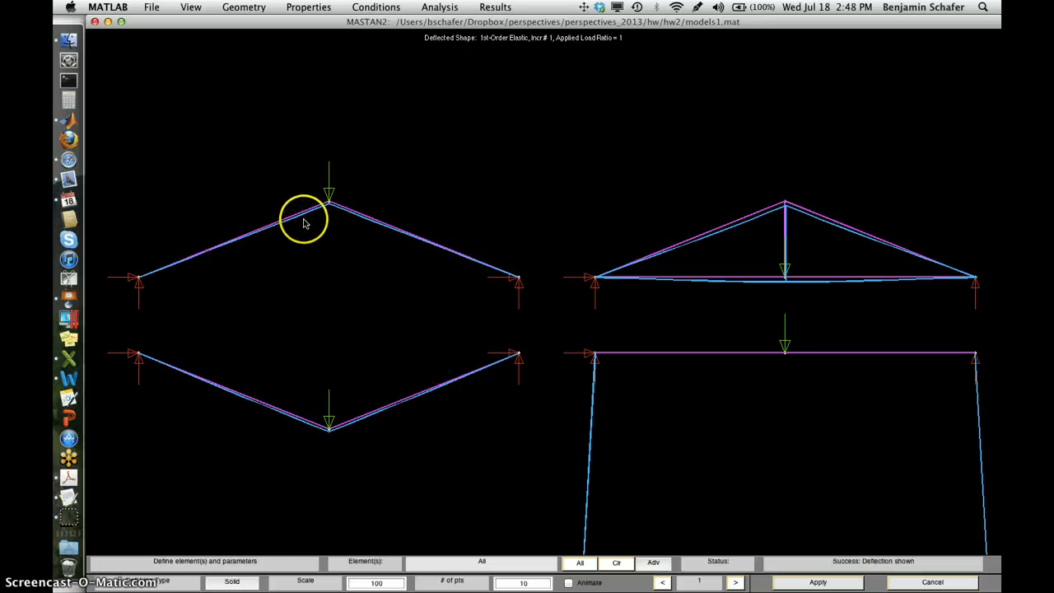
mouse_move(323, 442)
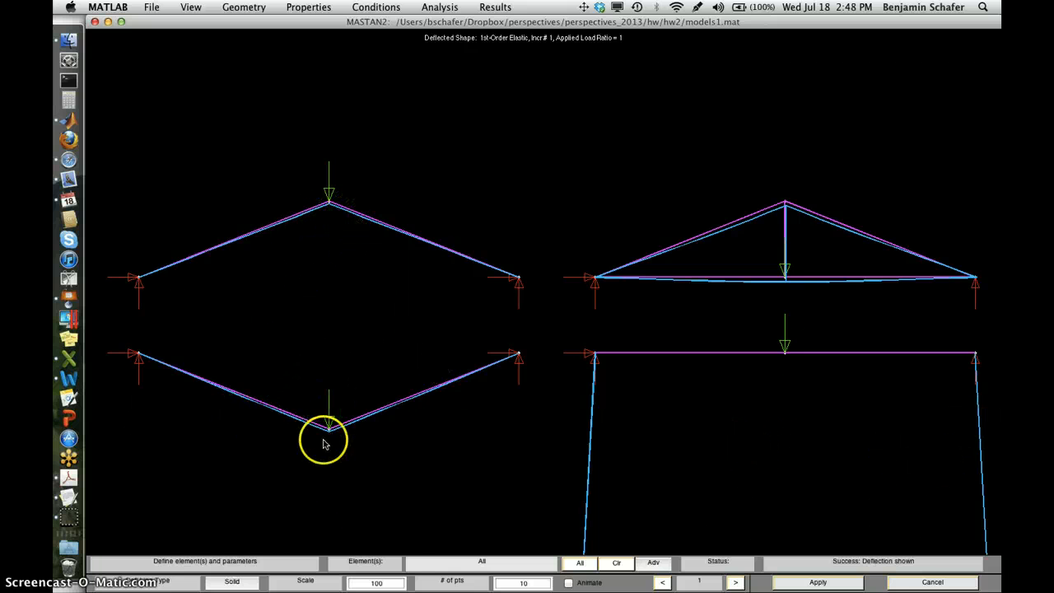
mouse_move(803, 208)
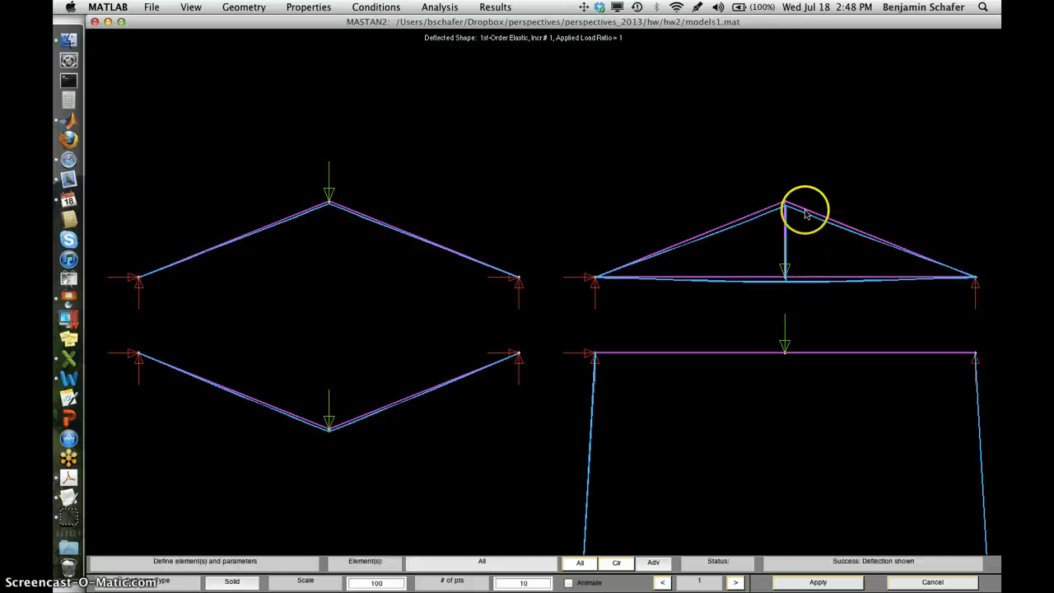
mouse_move(797, 169)
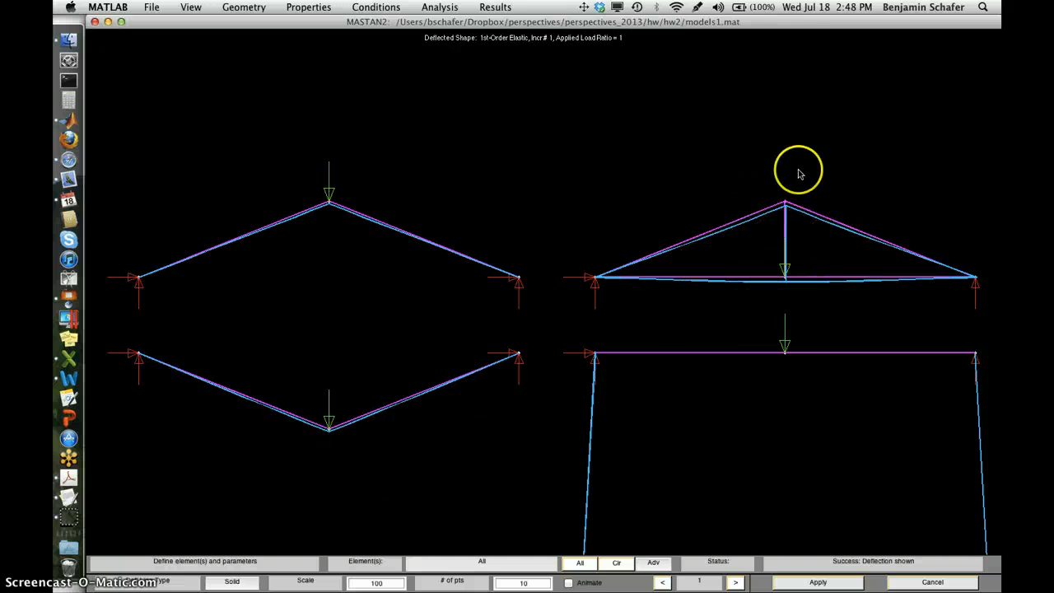
mouse_move(668, 319)
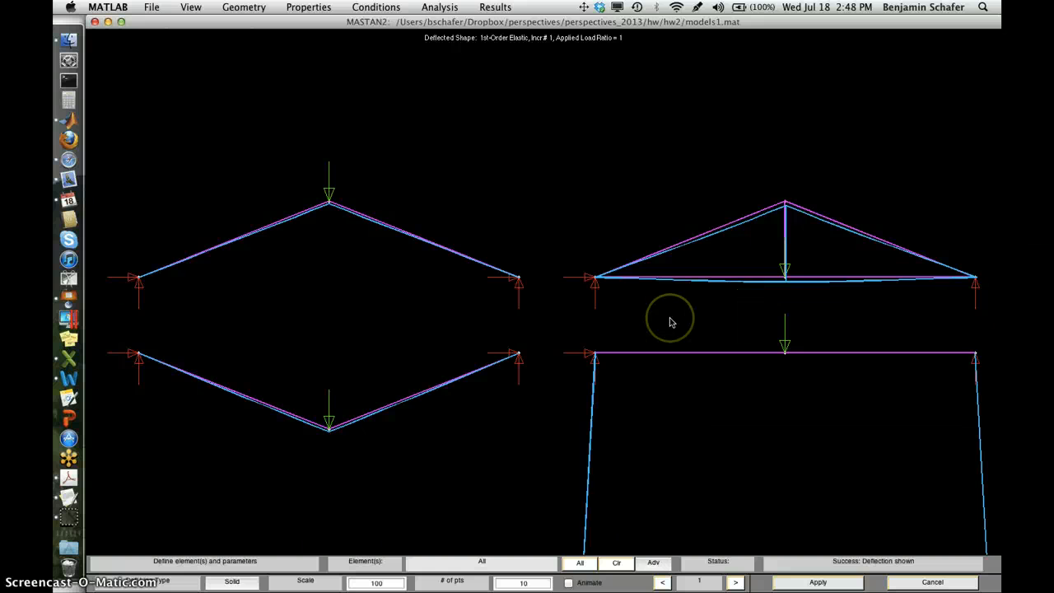
mouse_move(326, 273)
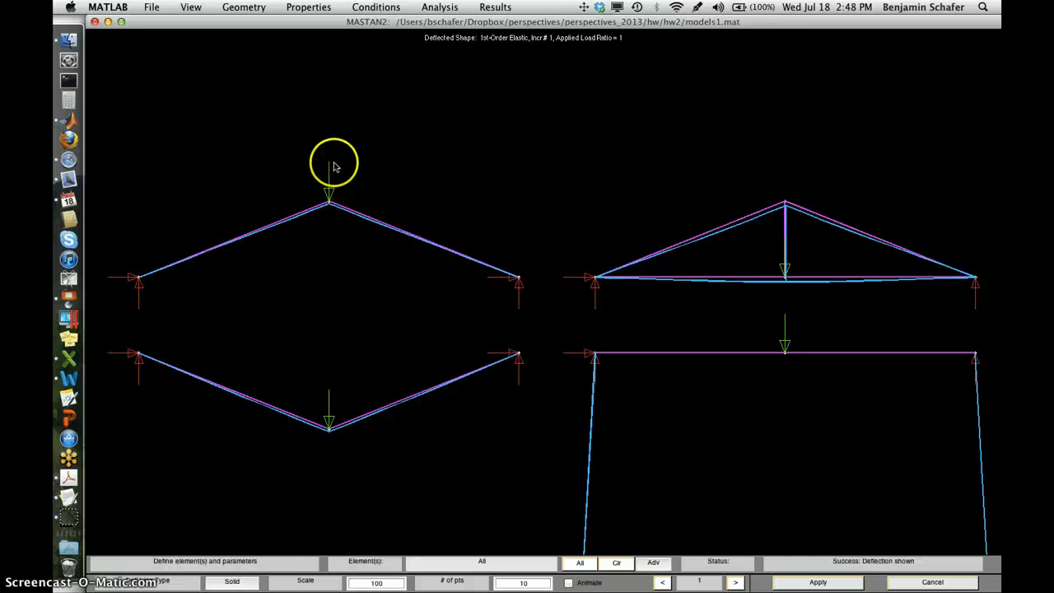
mouse_move(218, 323)
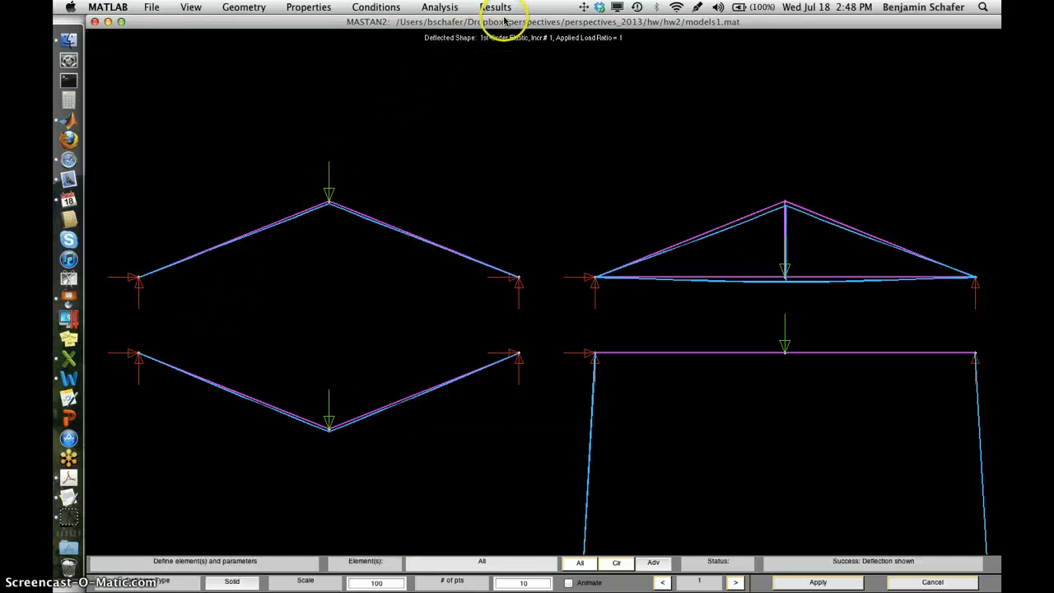
left_click(494, 7)
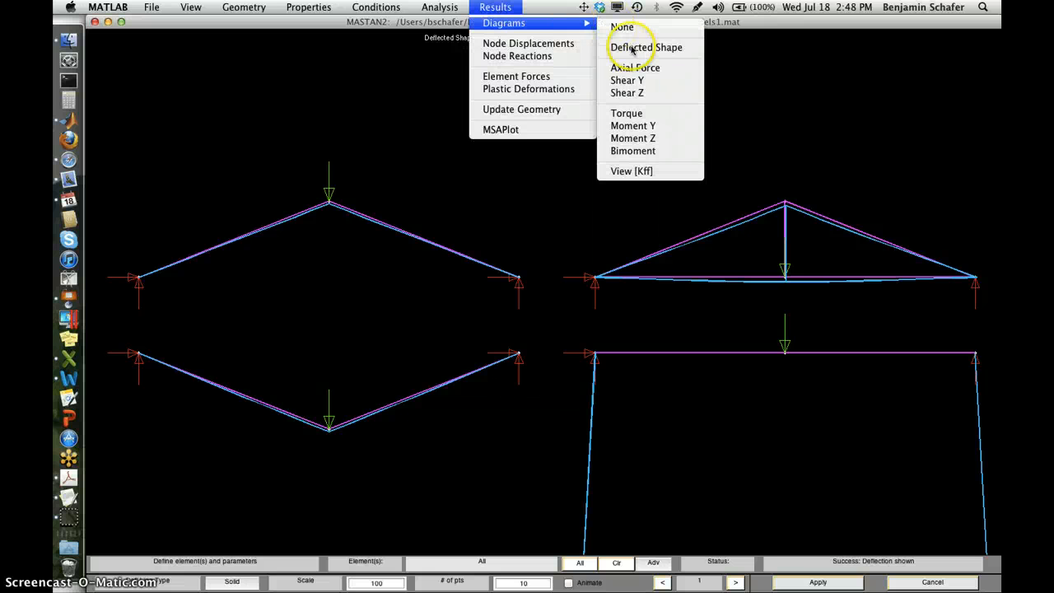
left_click(646, 46)
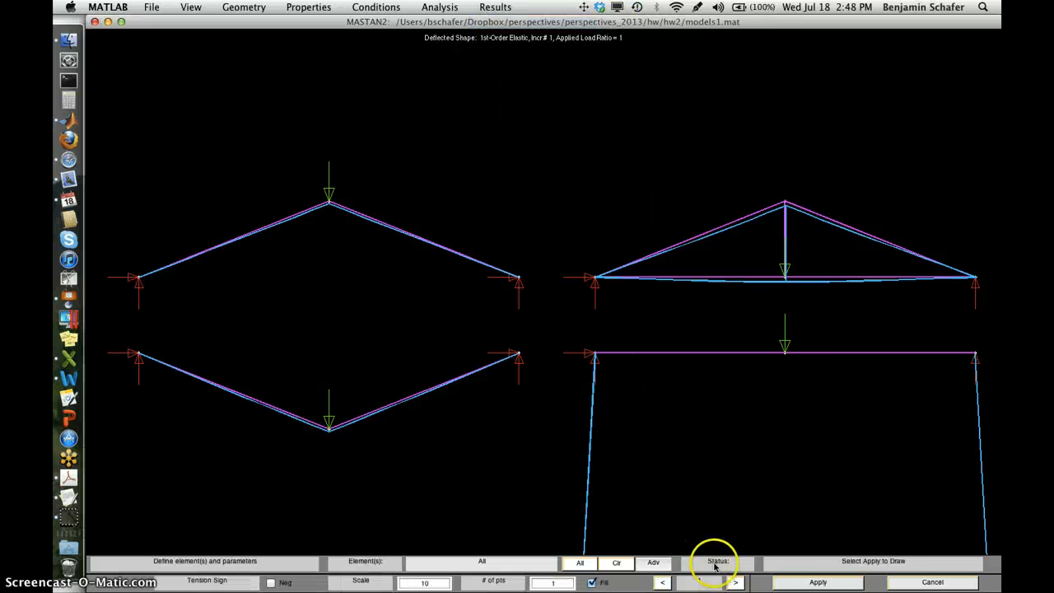
left_click(817, 581)
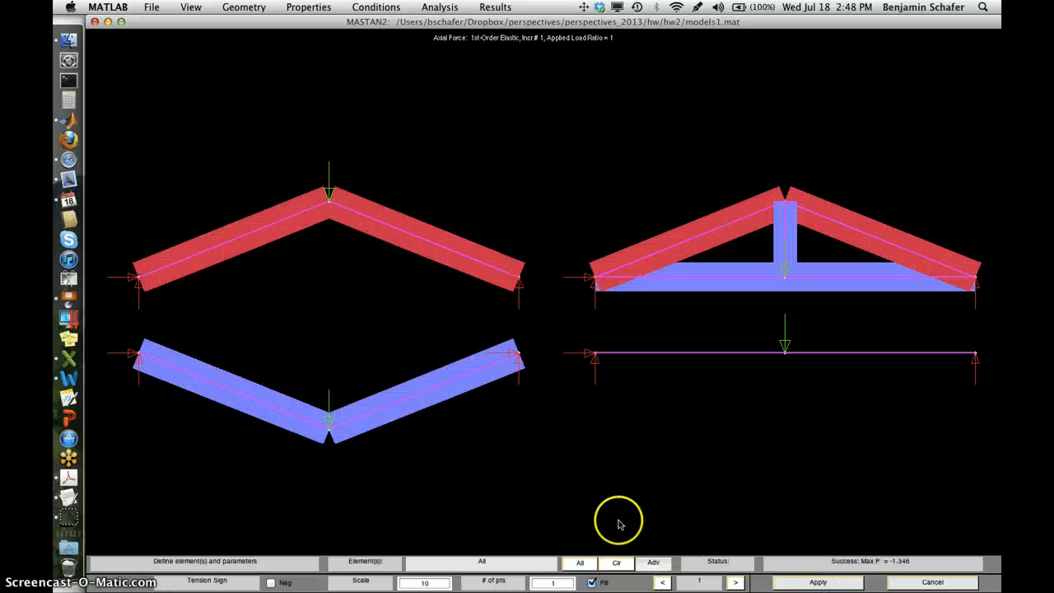
mouse_move(520, 471)
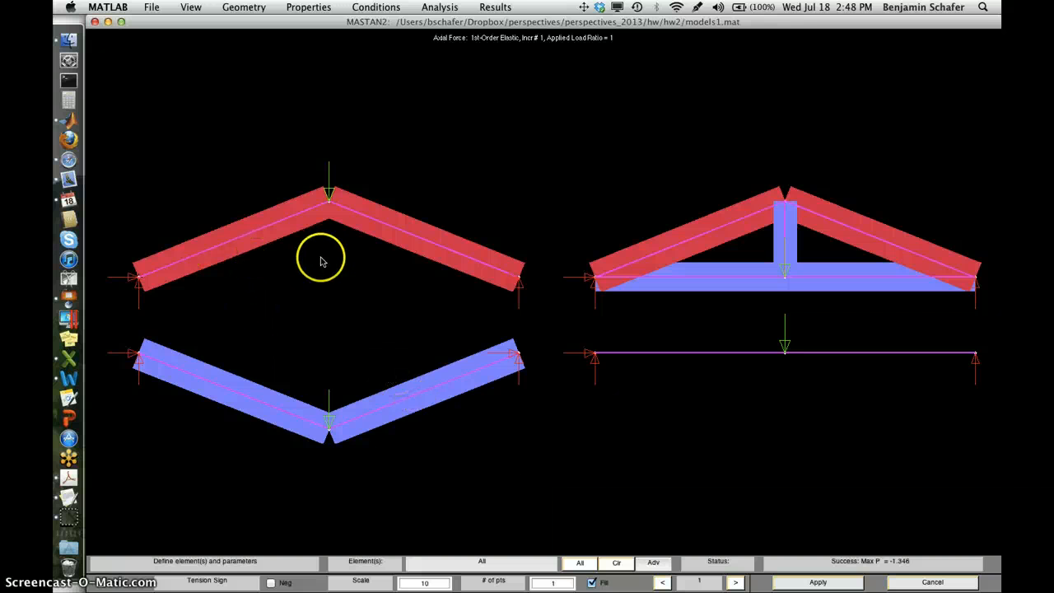
mouse_move(329, 220)
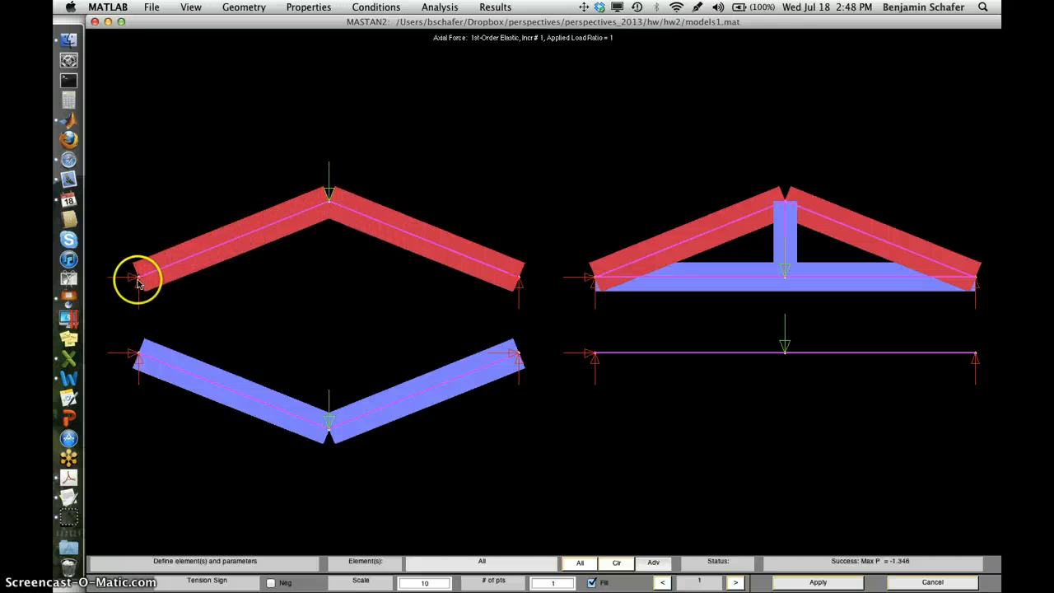
mouse_move(494, 277)
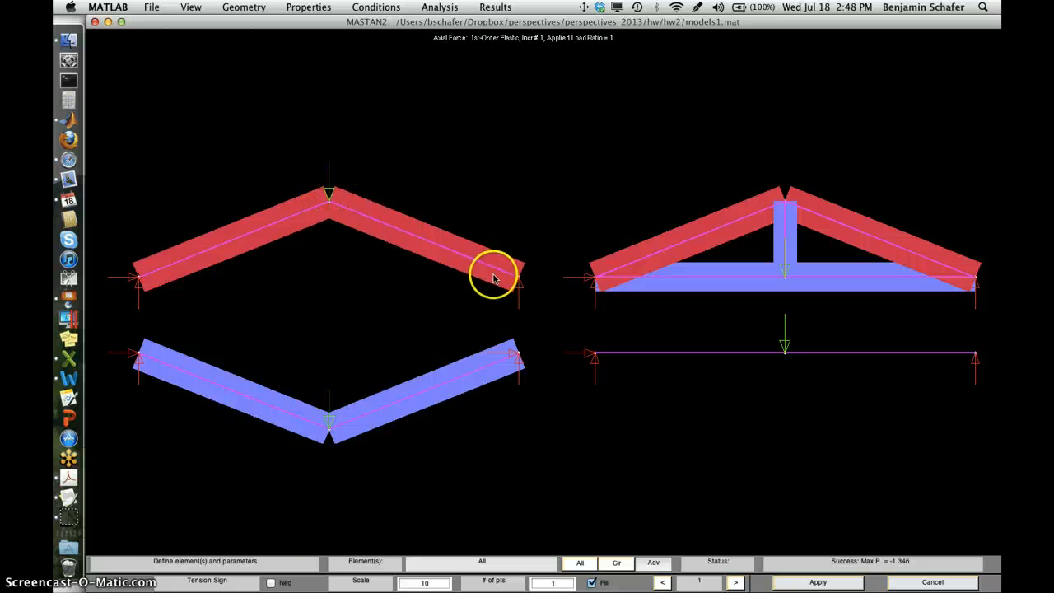
mouse_move(333, 190)
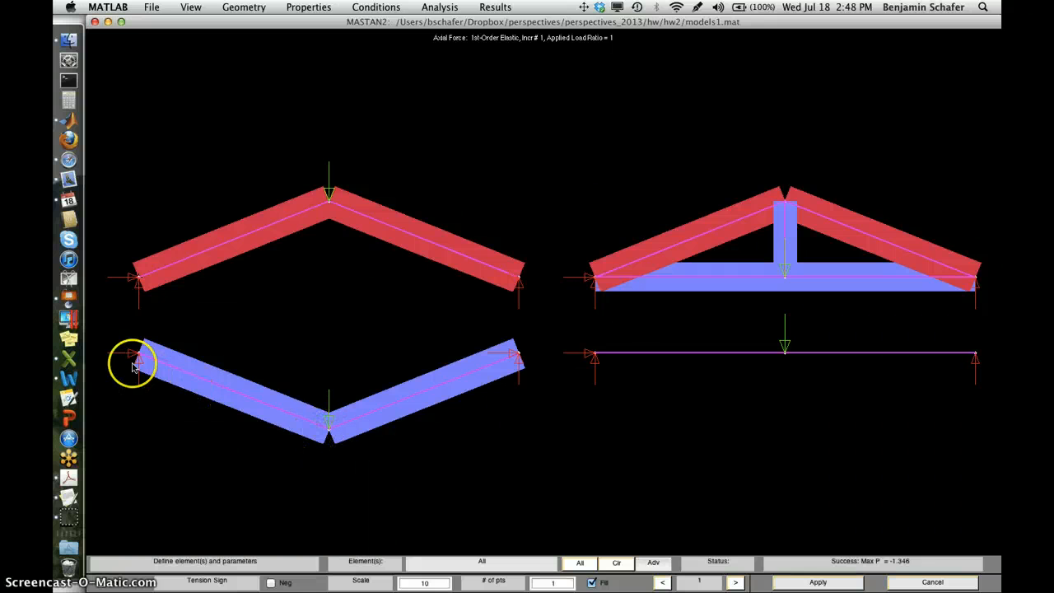
mouse_move(346, 432)
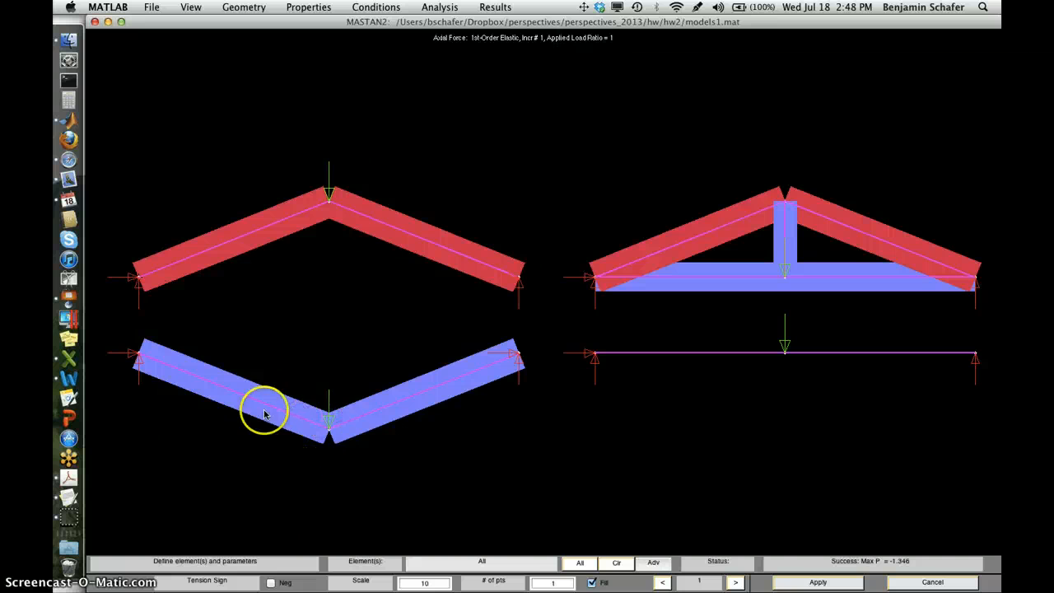
mouse_move(497, 356)
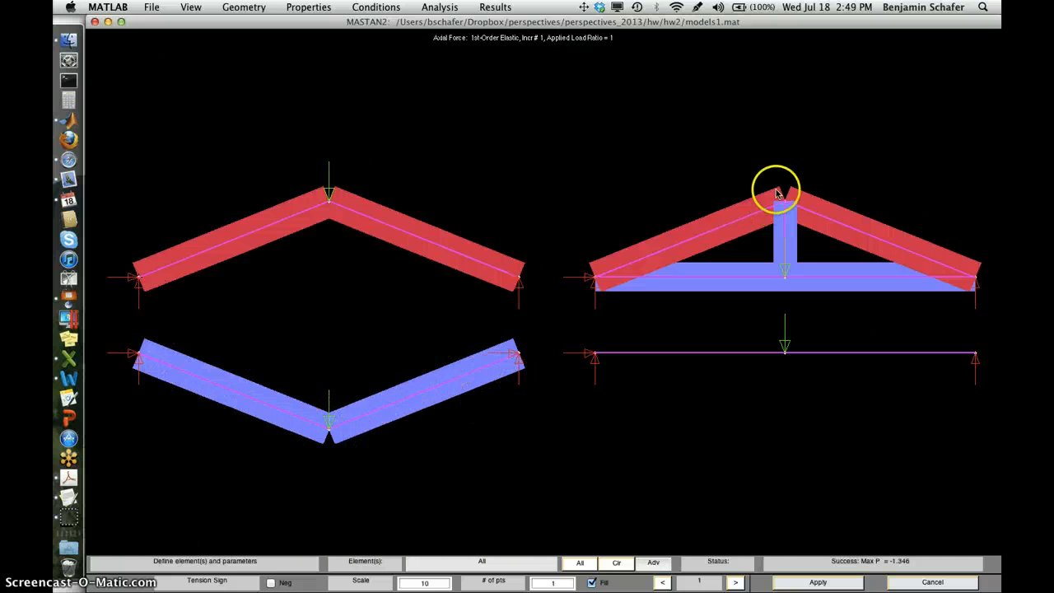
mouse_move(810, 297)
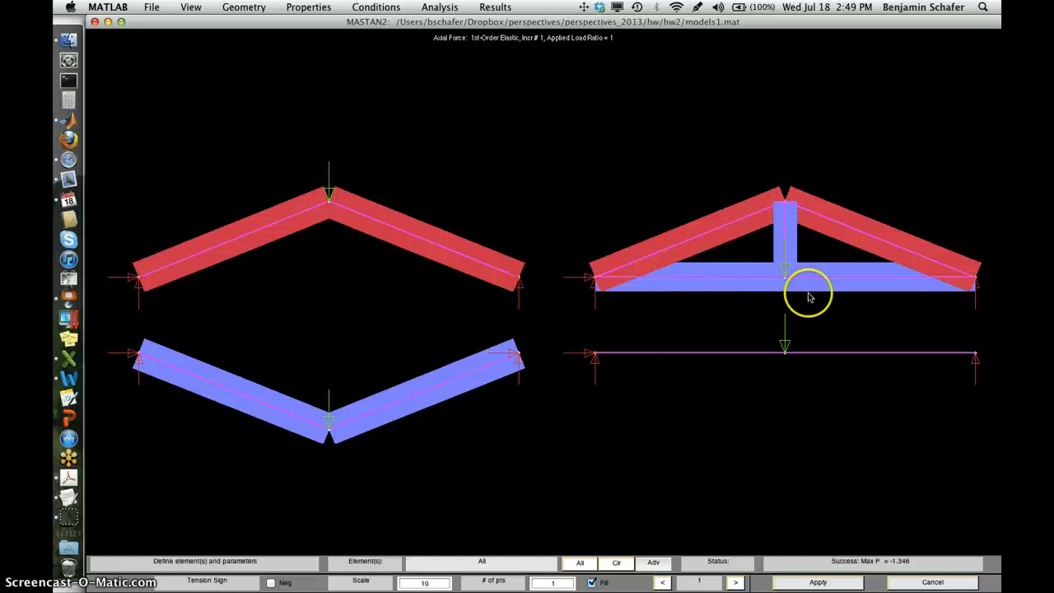
mouse_move(768, 204)
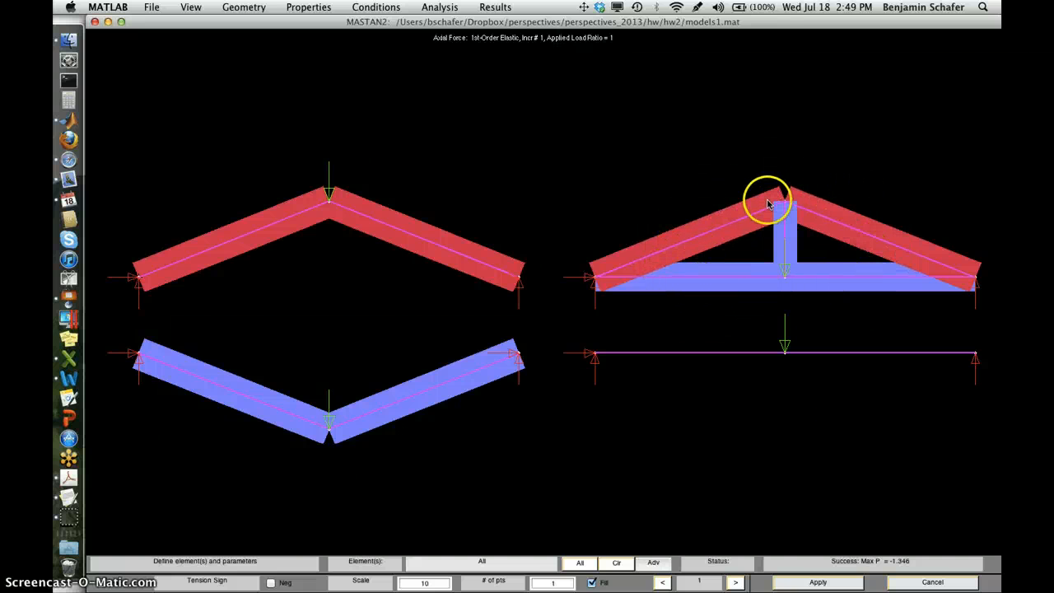
mouse_move(705, 230)
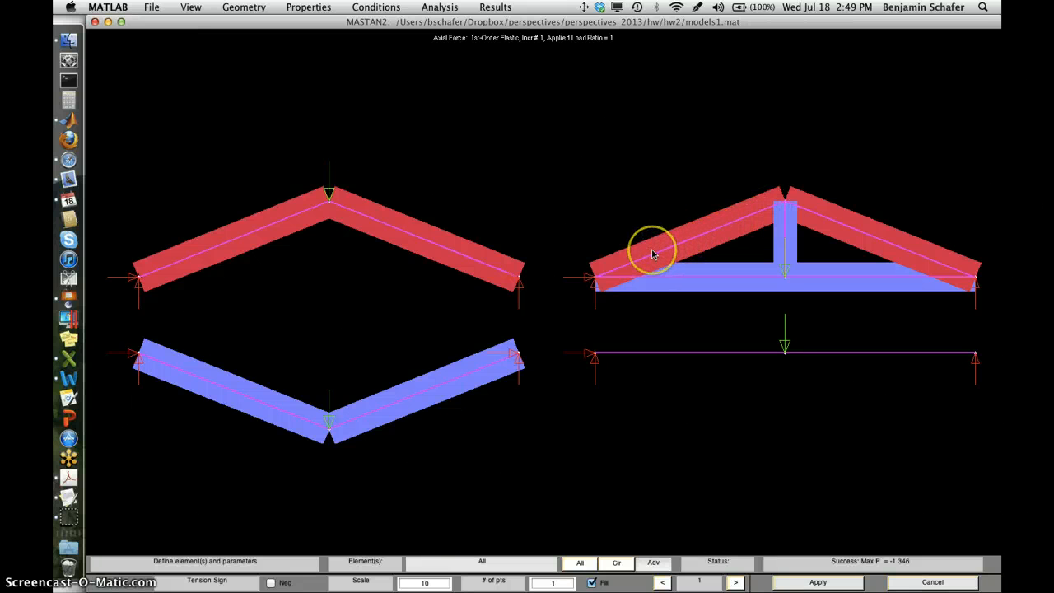
mouse_move(601, 277)
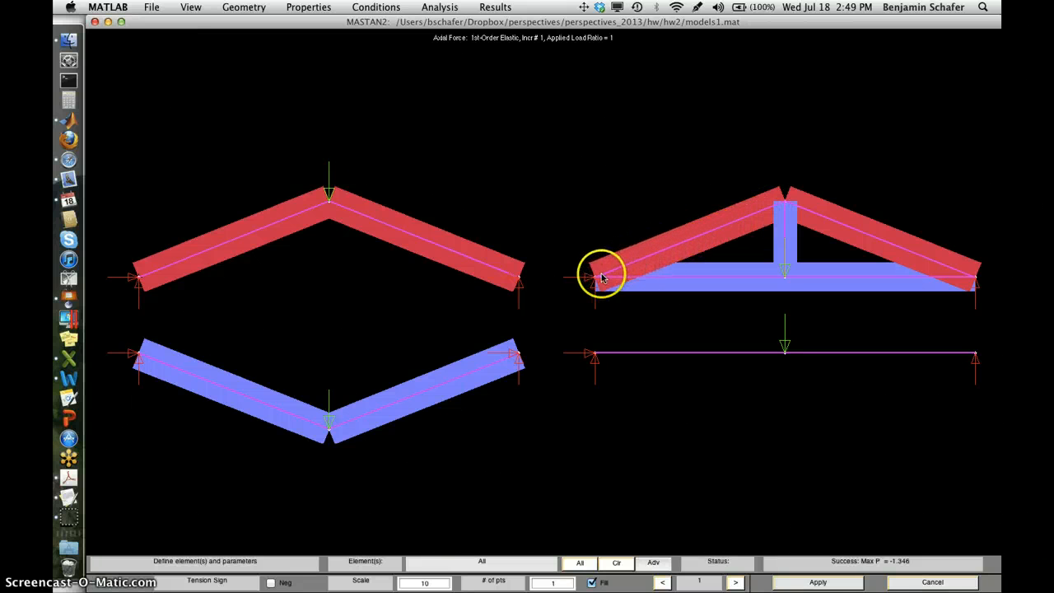
mouse_move(837, 214)
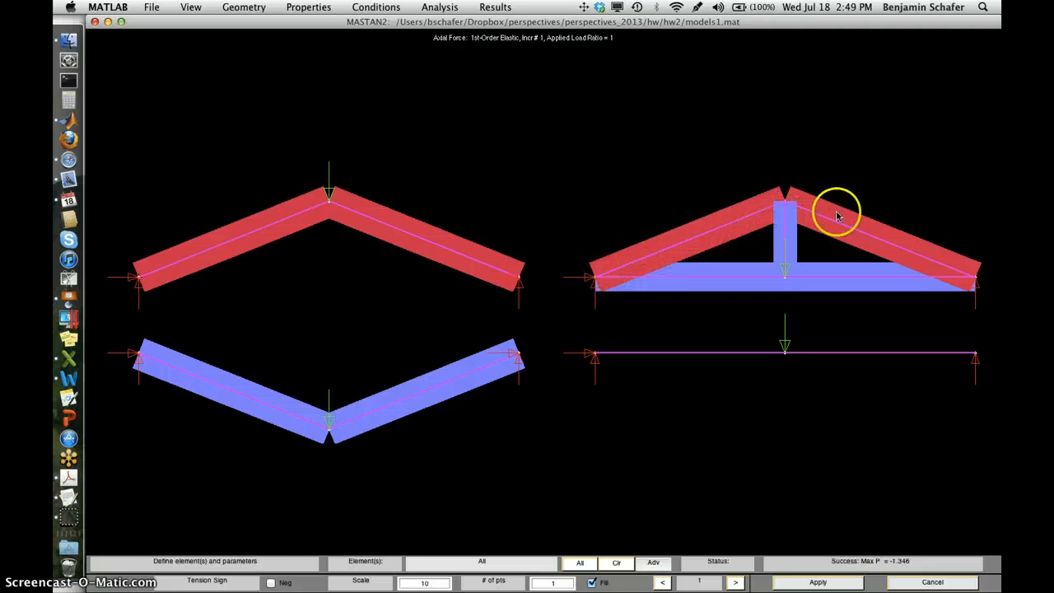
mouse_move(695, 233)
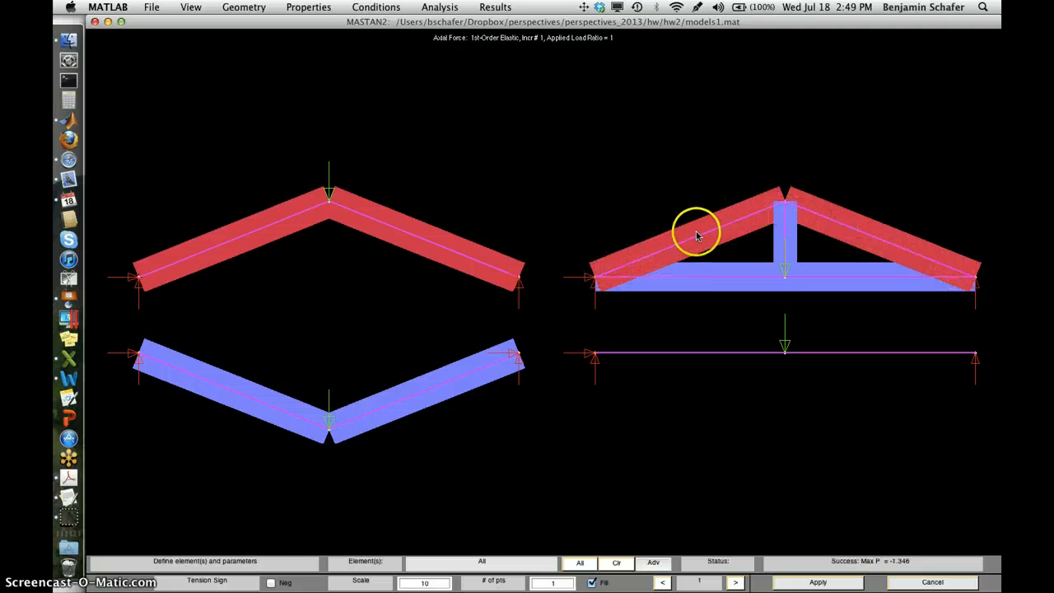
mouse_move(958, 255)
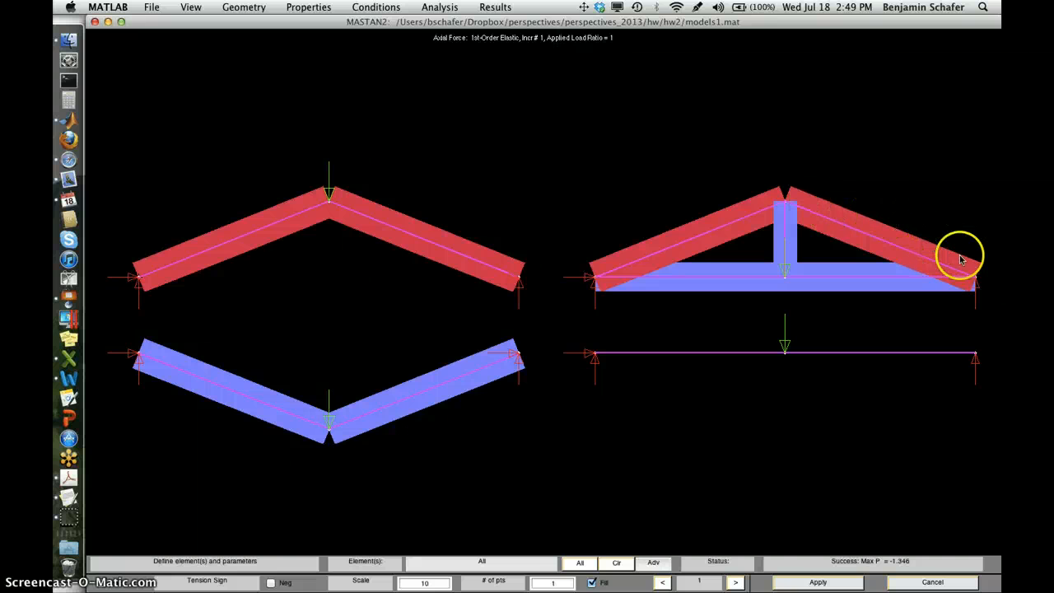
mouse_move(787, 255)
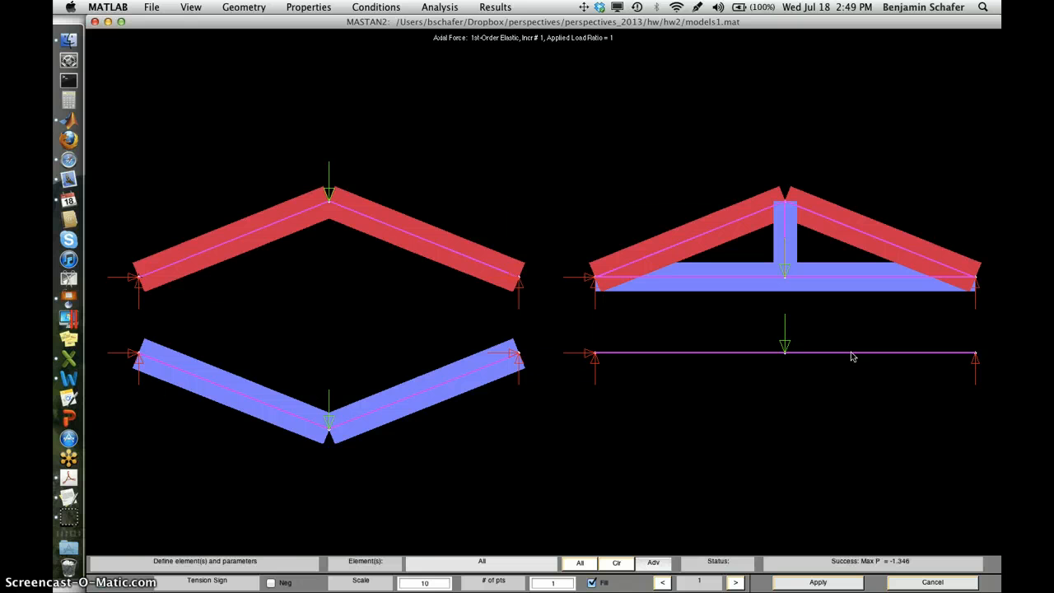
Select the Moment Z diagram from the Results diagram list.
left_click(494, 7)
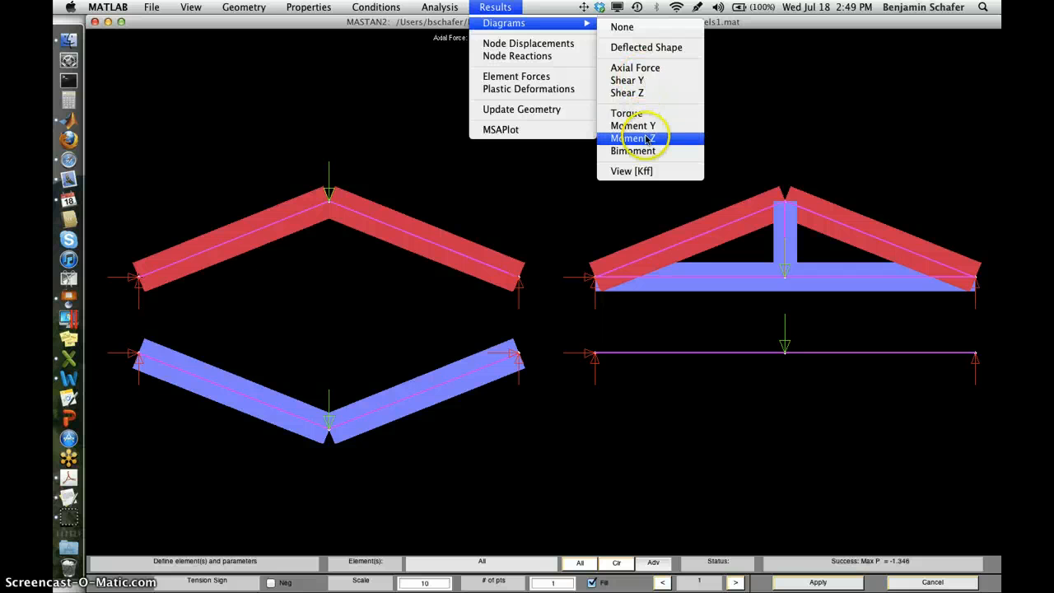
left_click(632, 138)
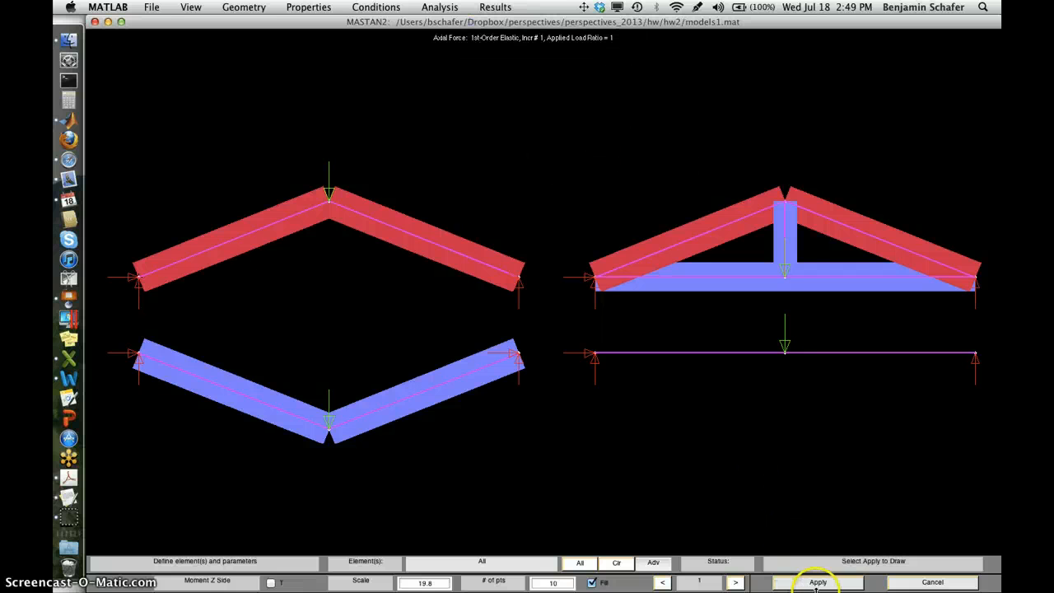
Apply the Moment Z diagram, showing a triangular moment only on the beam.
left_click(817, 583)
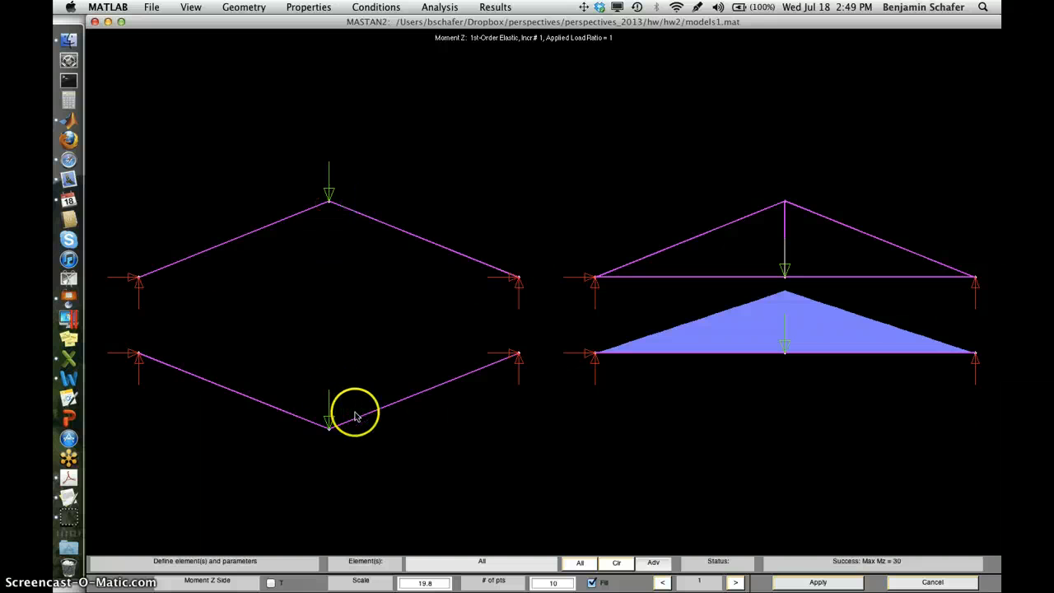
mouse_move(718, 237)
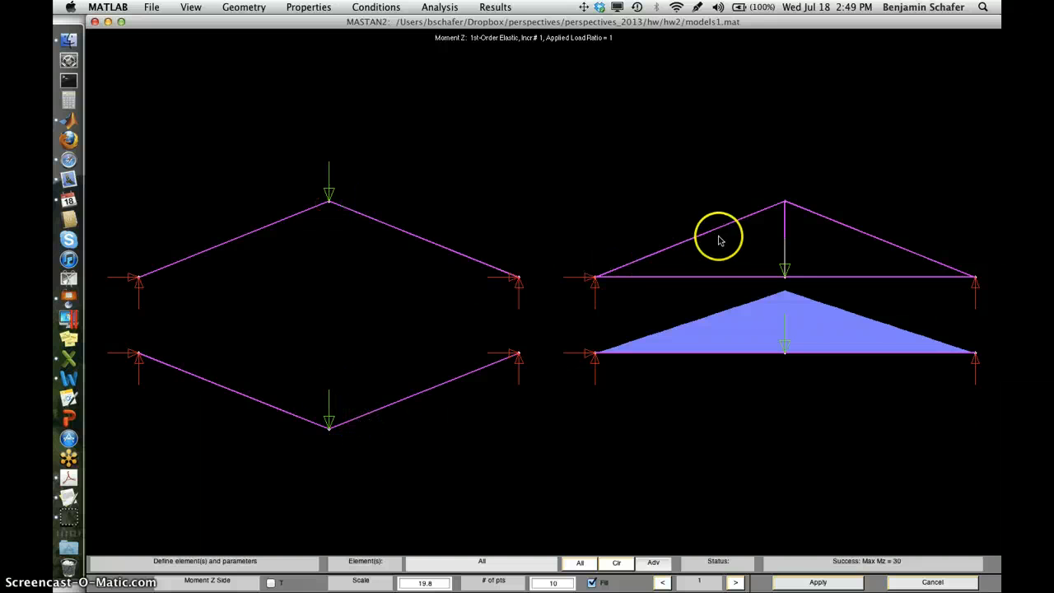
mouse_move(794, 277)
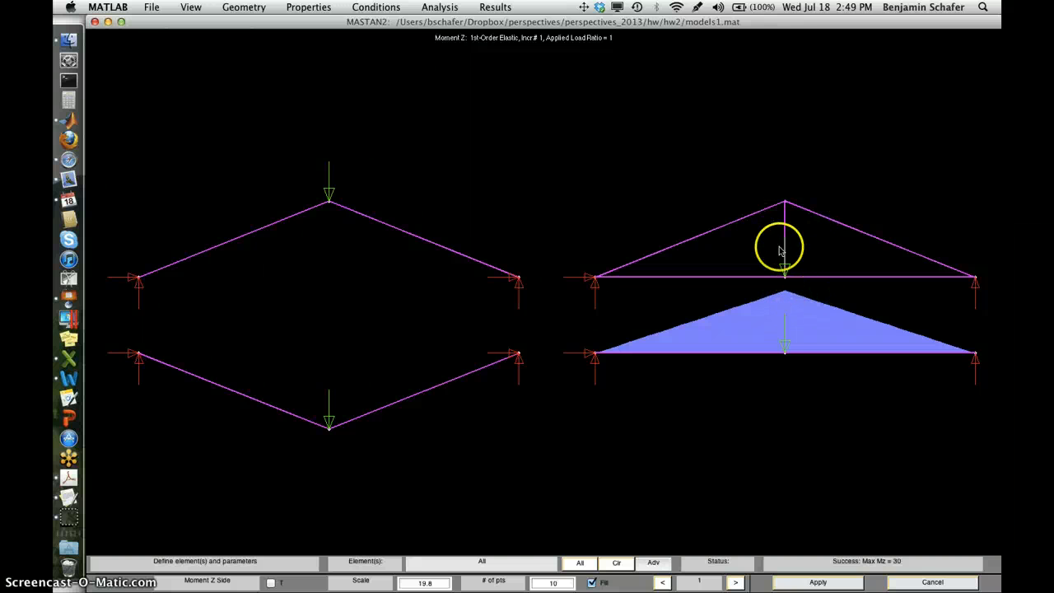
mouse_move(765, 363)
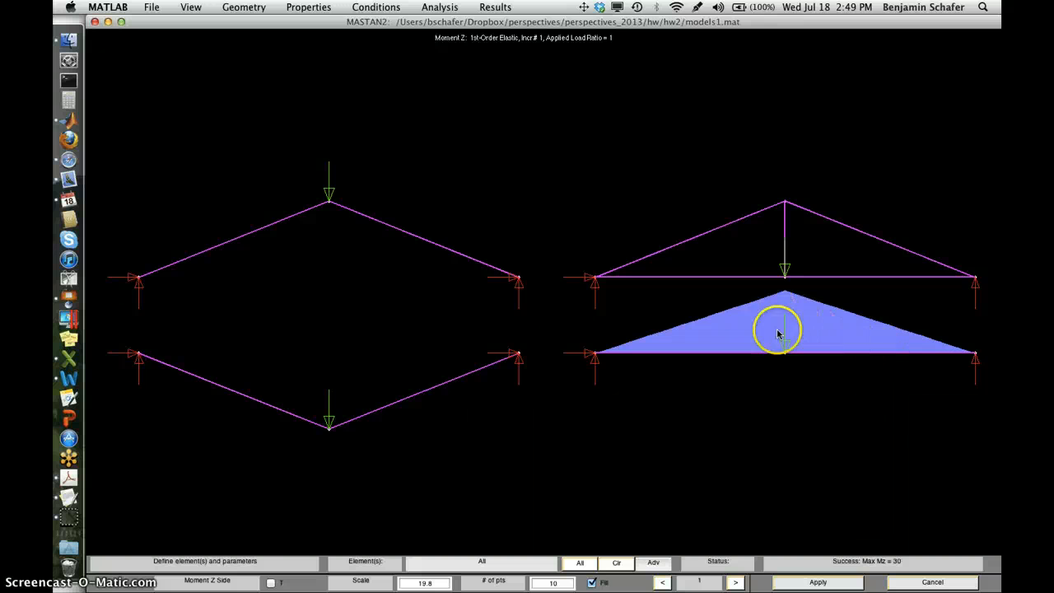
mouse_move(728, 333)
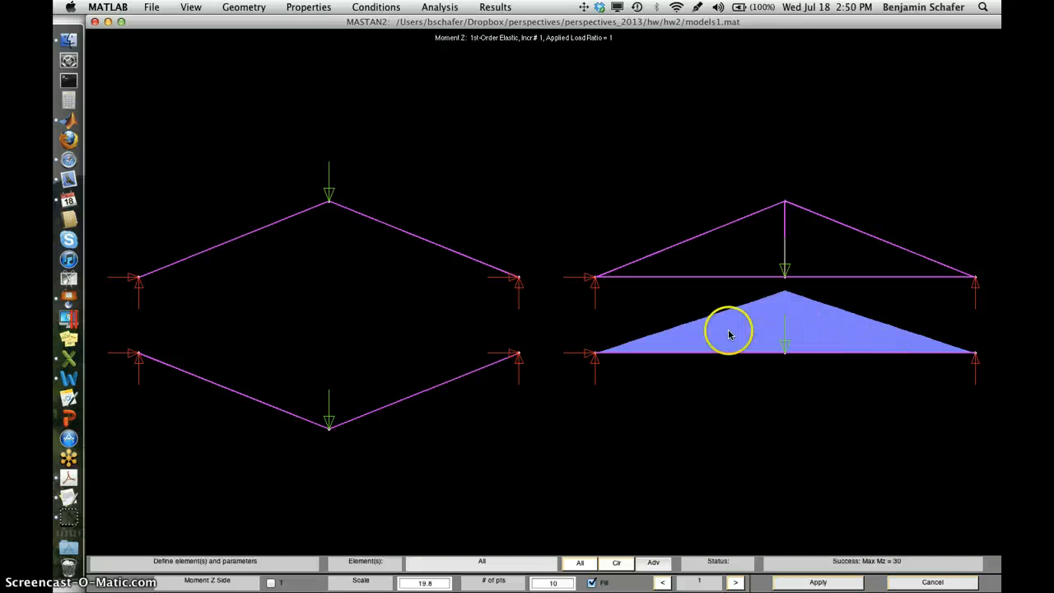